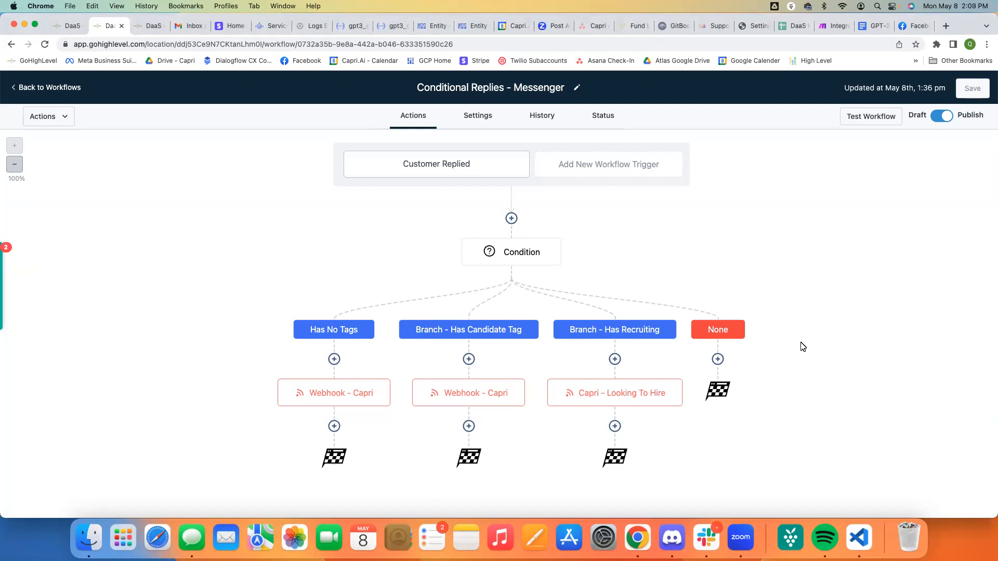
mouse_move(800, 305)
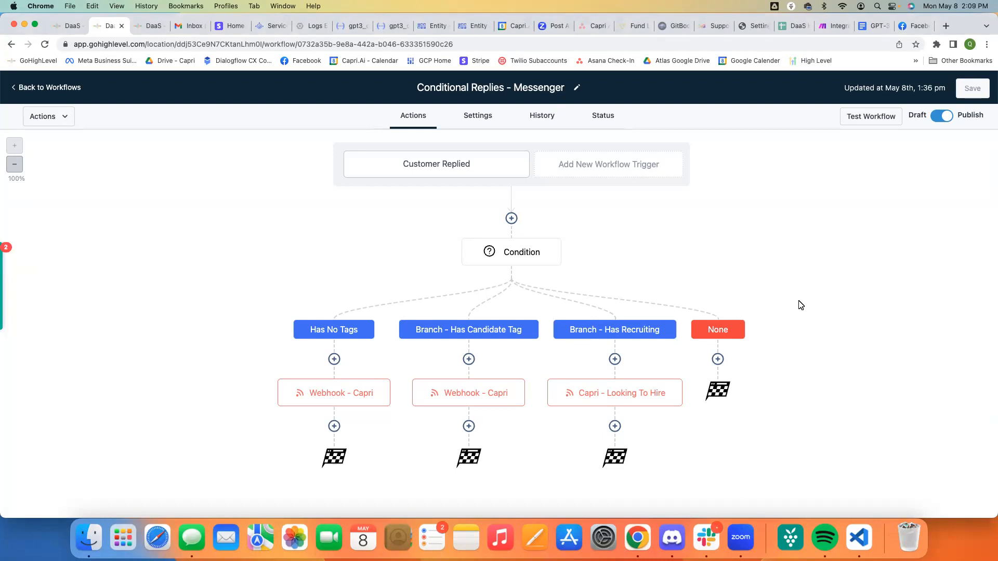
mouse_move(809, 288)
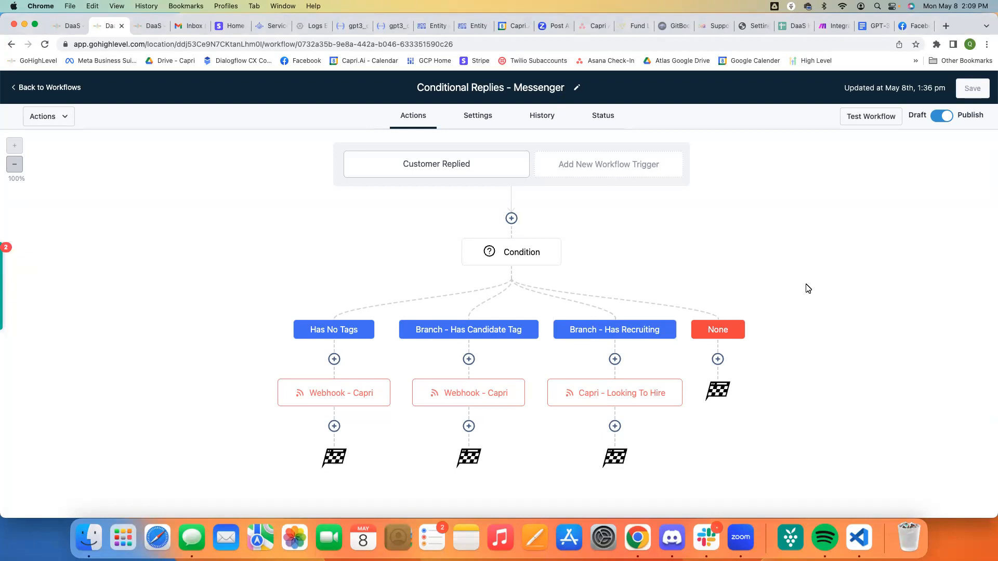
mouse_move(752, 258)
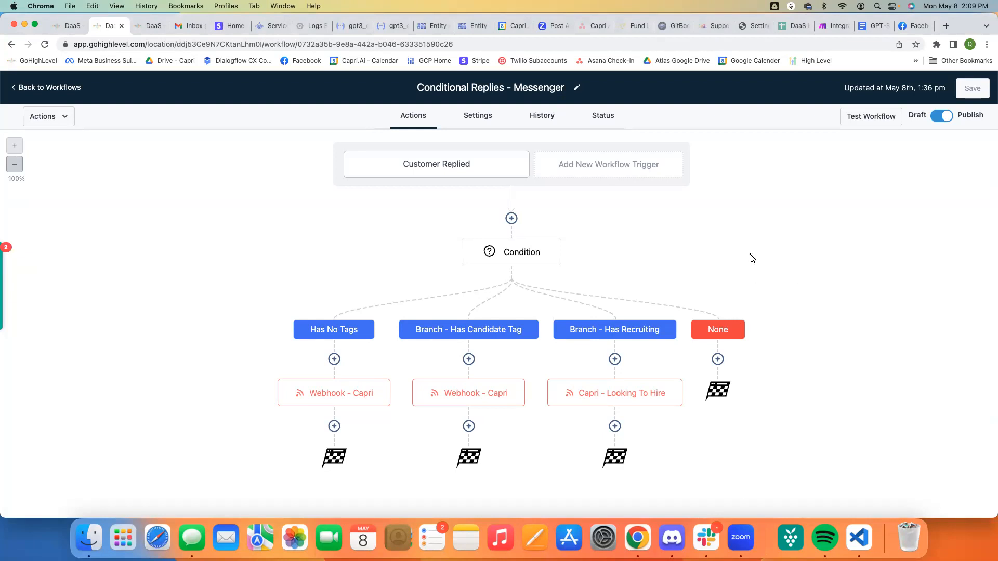
mouse_move(747, 254)
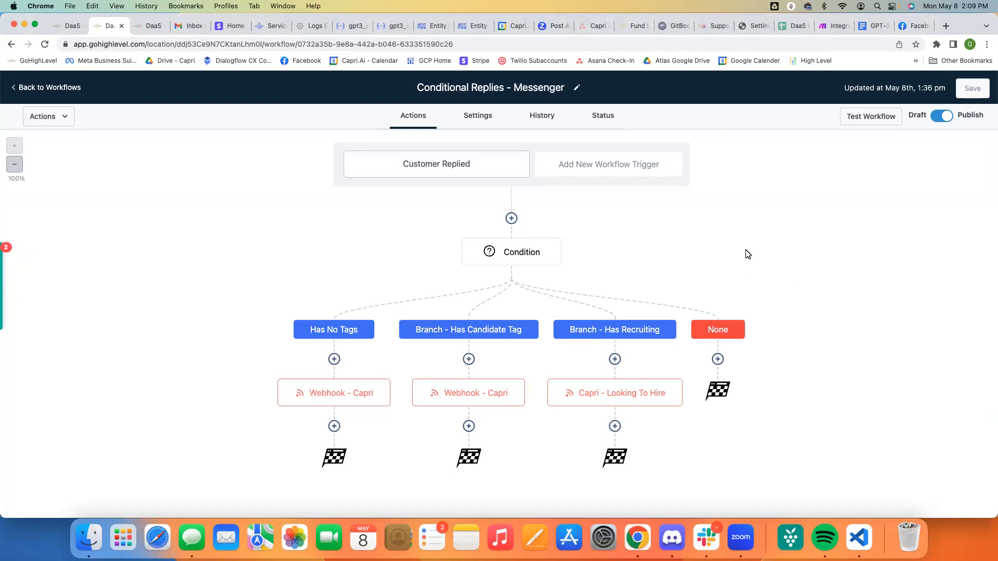
mouse_move(738, 256)
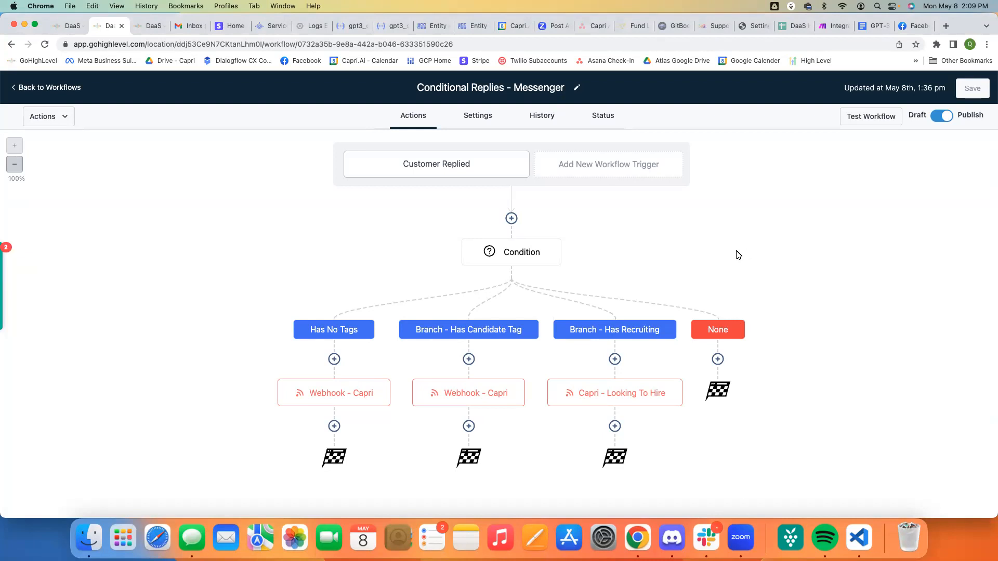
mouse_move(748, 176)
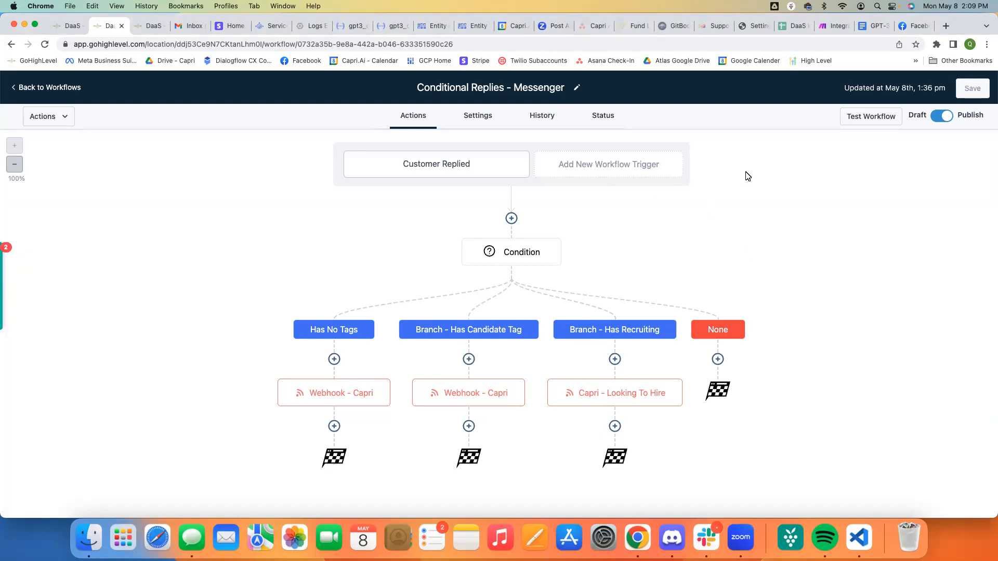
mouse_move(742, 245)
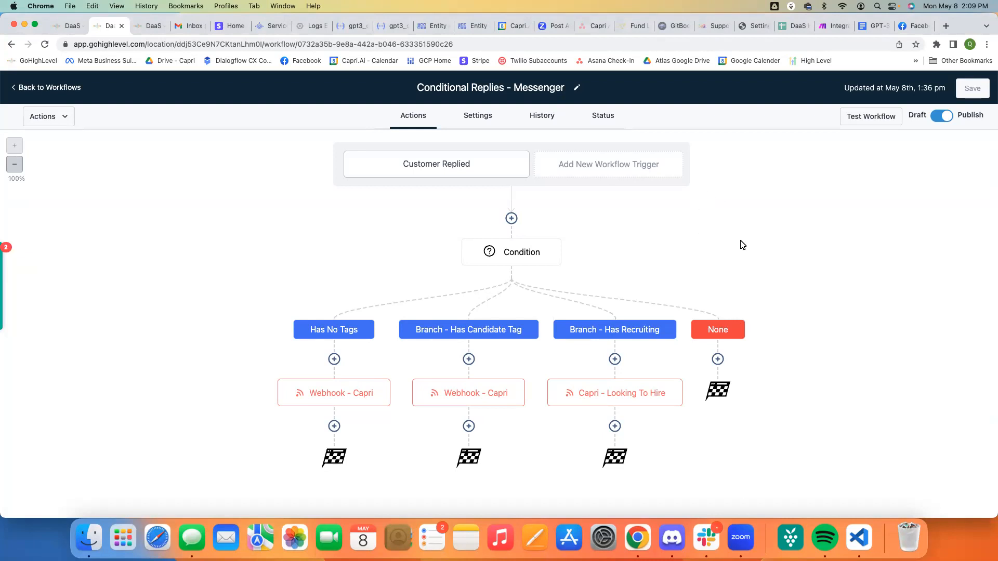
mouse_move(750, 229)
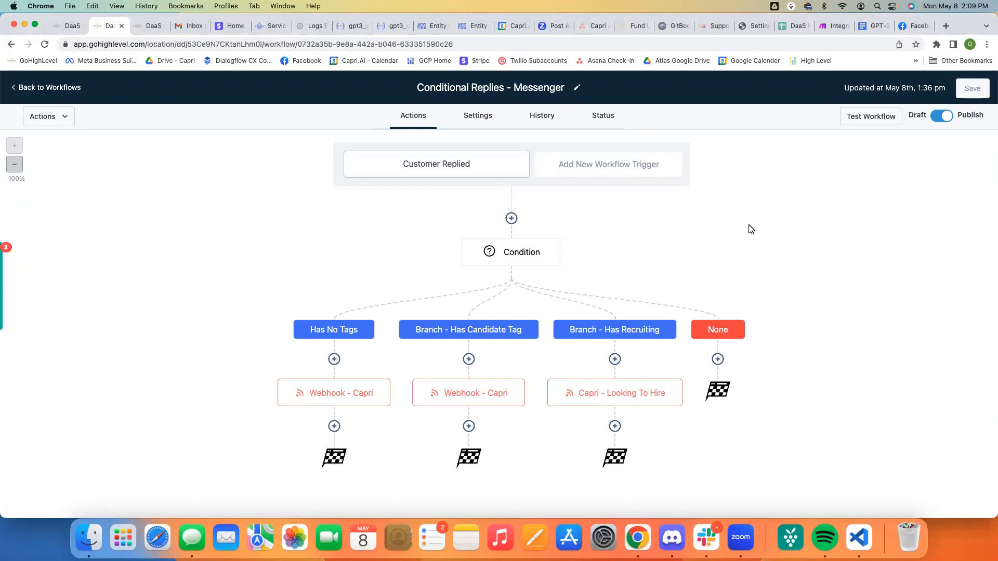
mouse_move(776, 225)
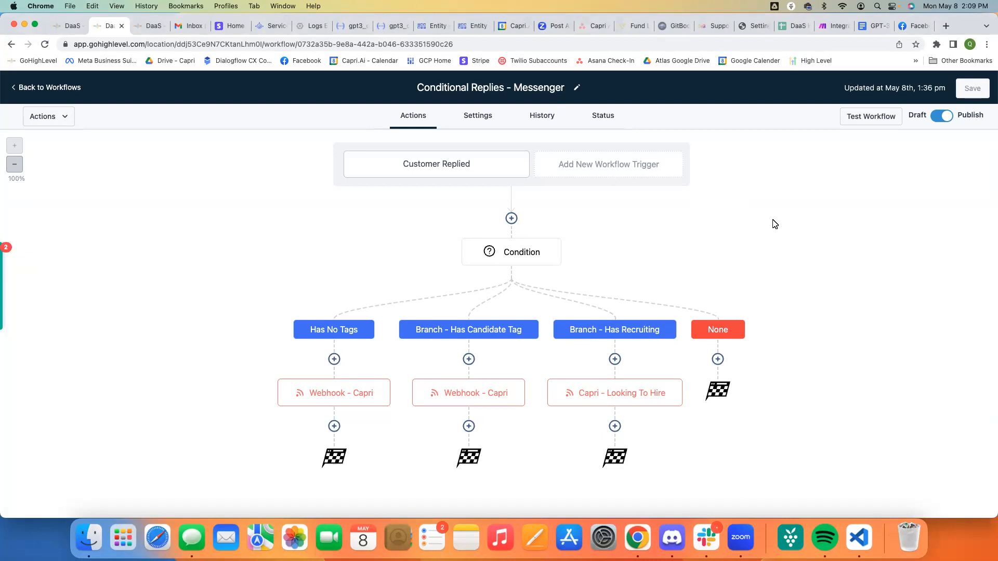
- Review the Customer Replied trigger's kill_switch tag exclusion and Facebook Messenger channel filters
click(436, 163)
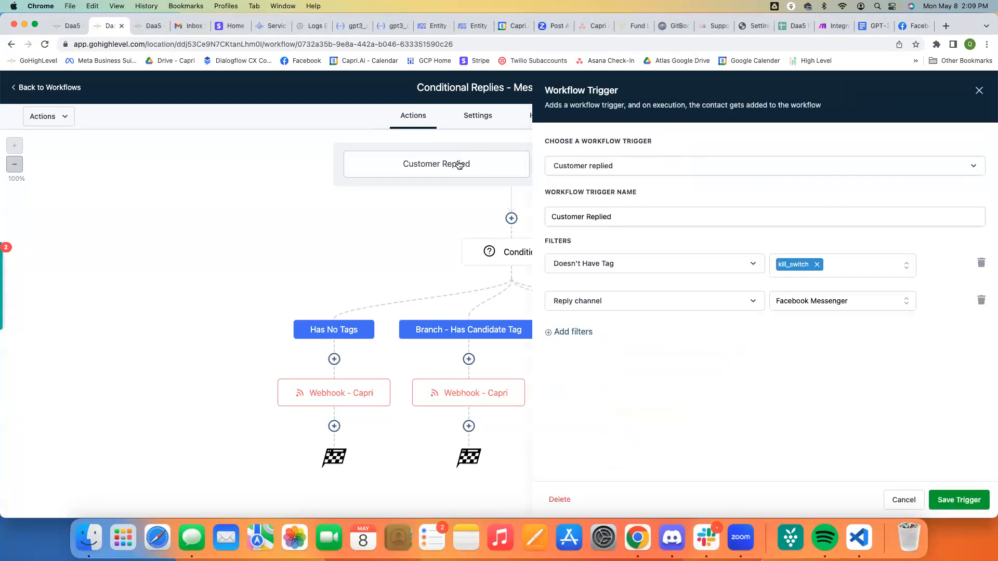
mouse_move(648, 254)
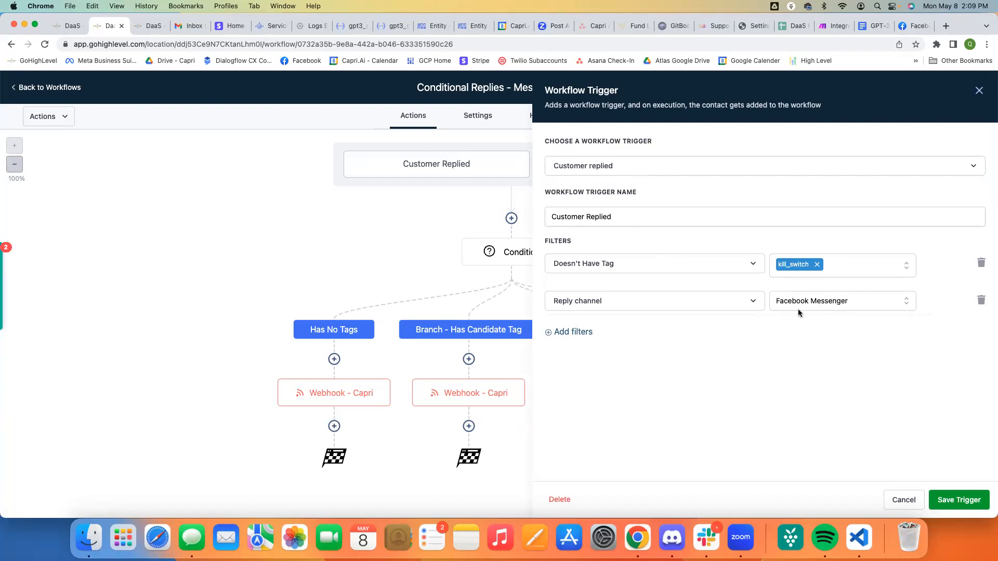
mouse_move(741, 291)
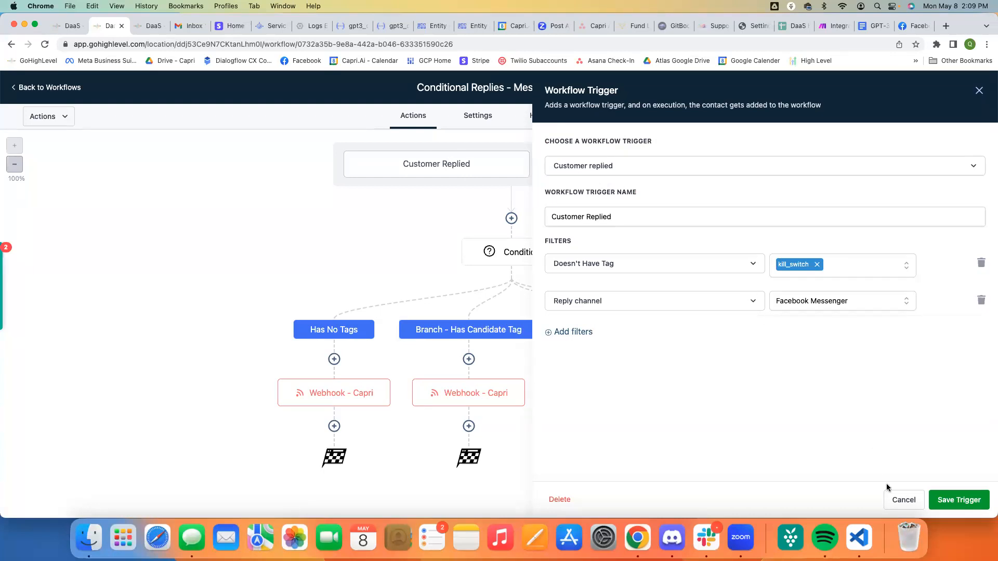
- Inspect the Has No Tags Capri webhook's prompt value and its tag:recruiting and tag:candidate keys
click(957, 500)
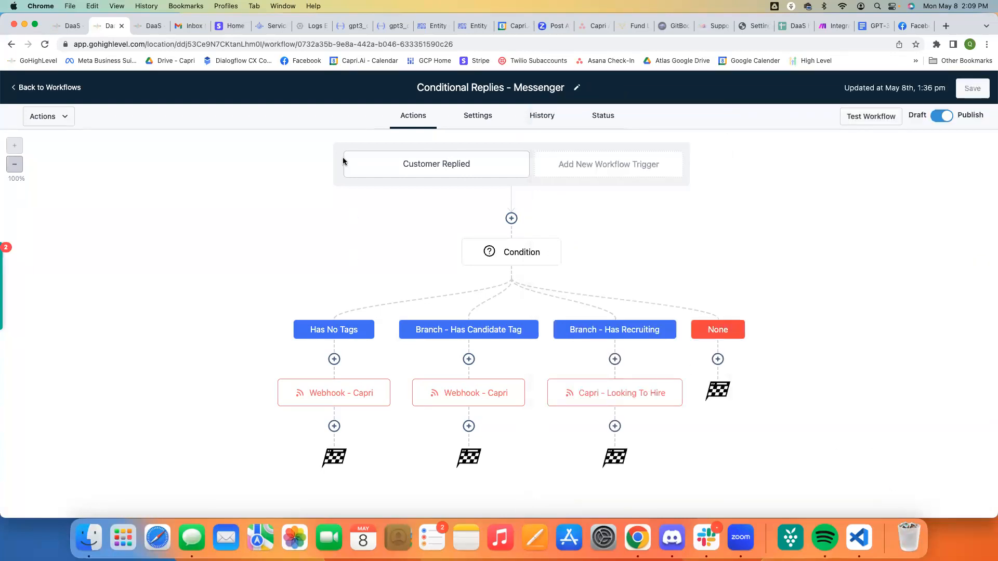
mouse_move(336, 329)
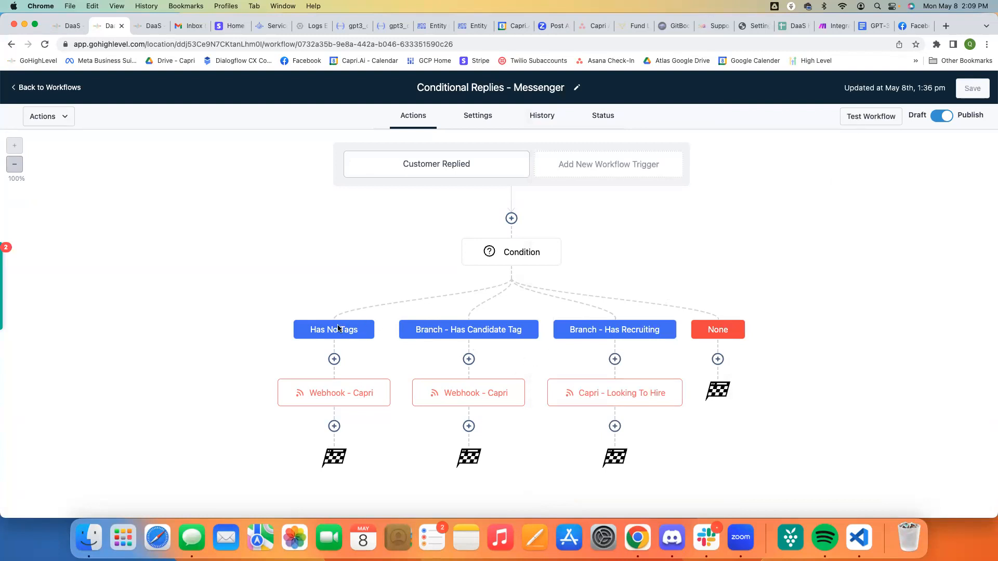
click(333, 393)
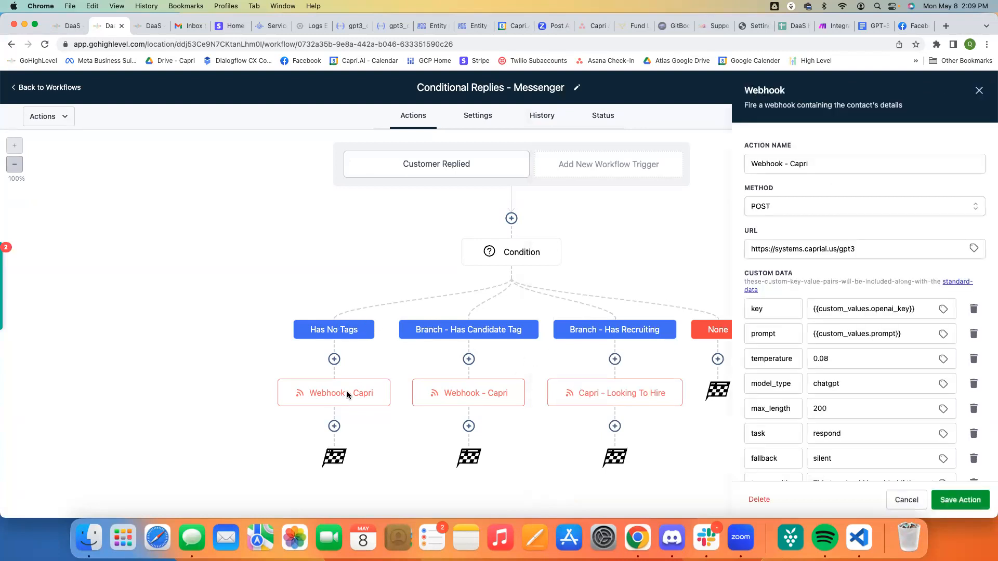
mouse_move(605, 227)
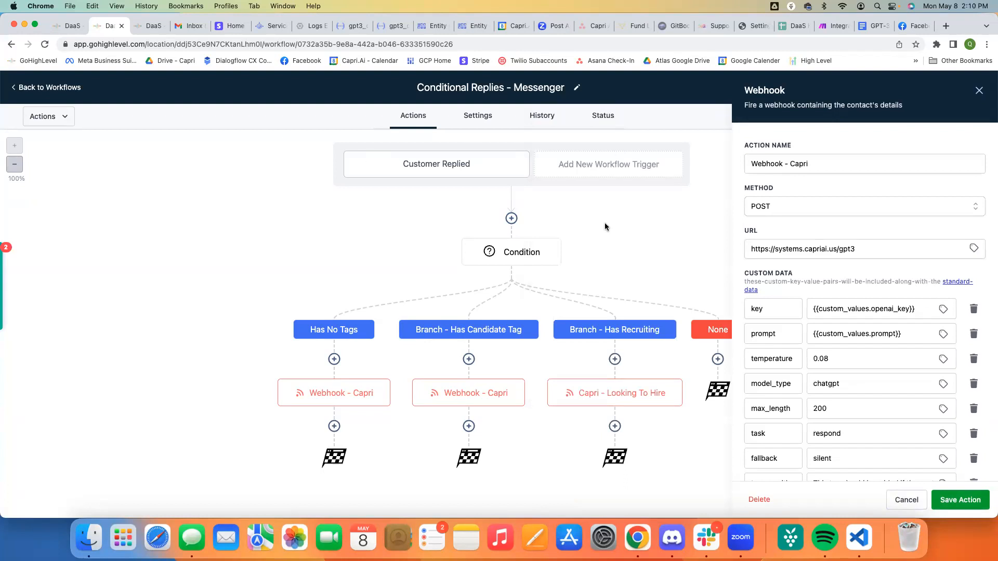
click(881, 308)
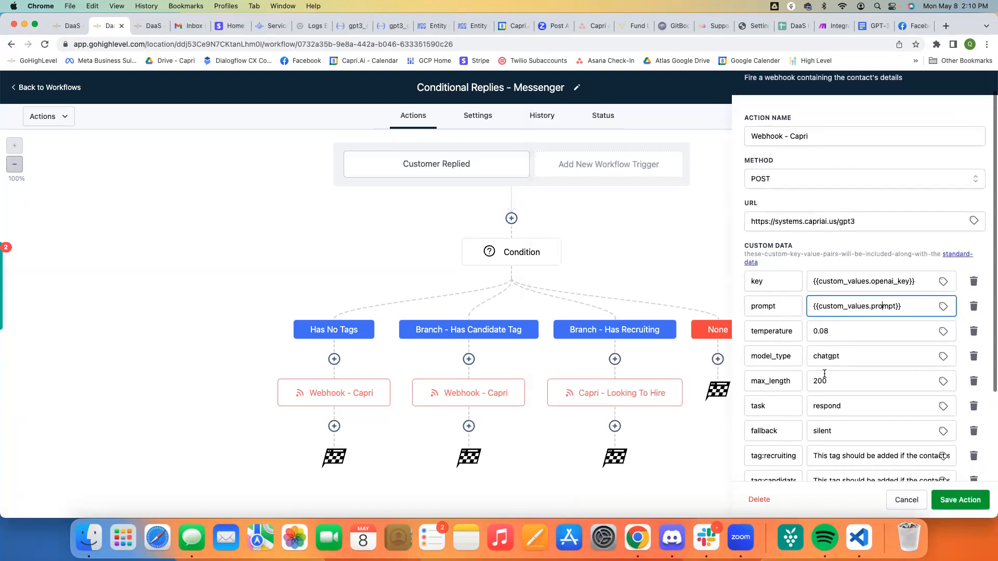
scroll(down, 3)
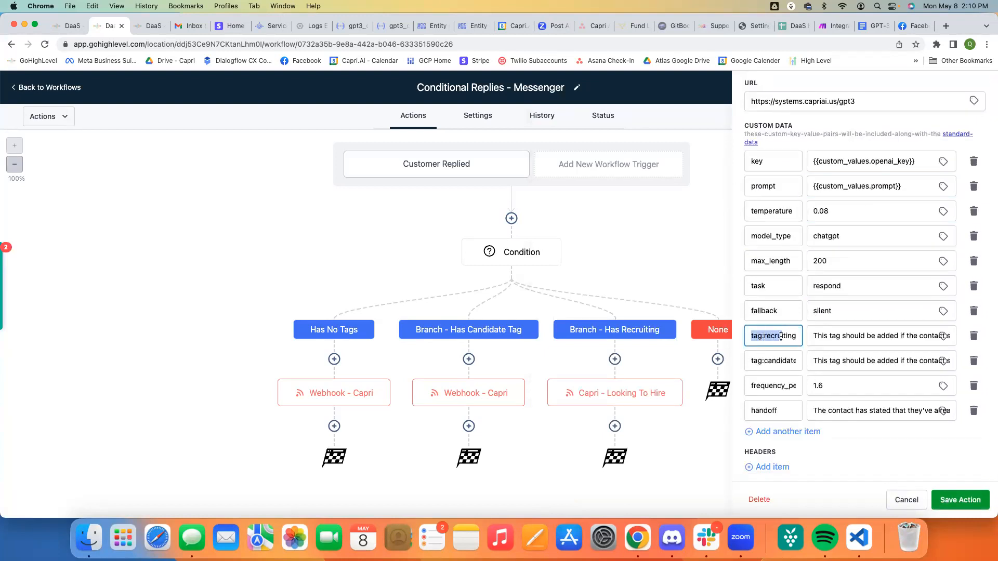
click(772, 361)
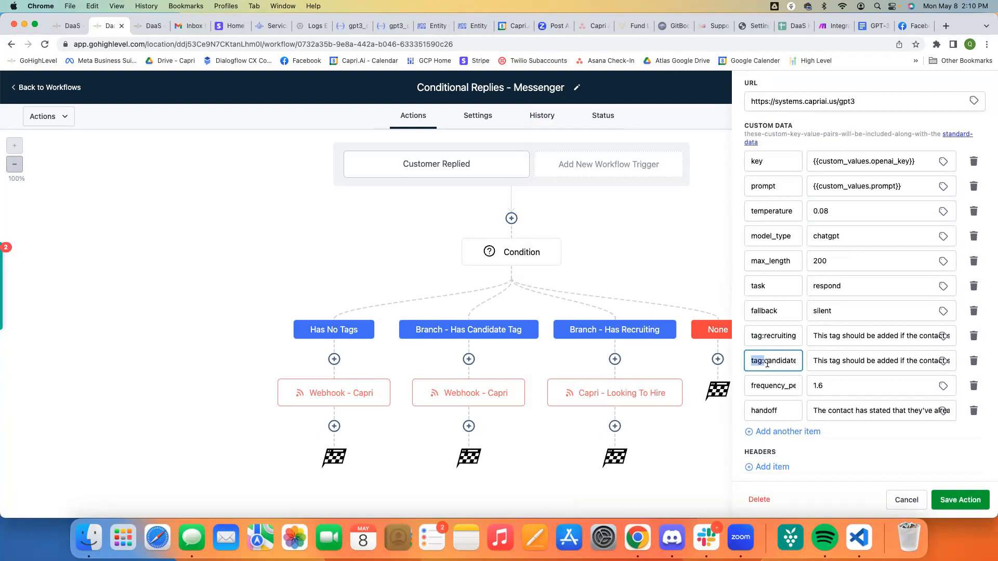
click(880, 336)
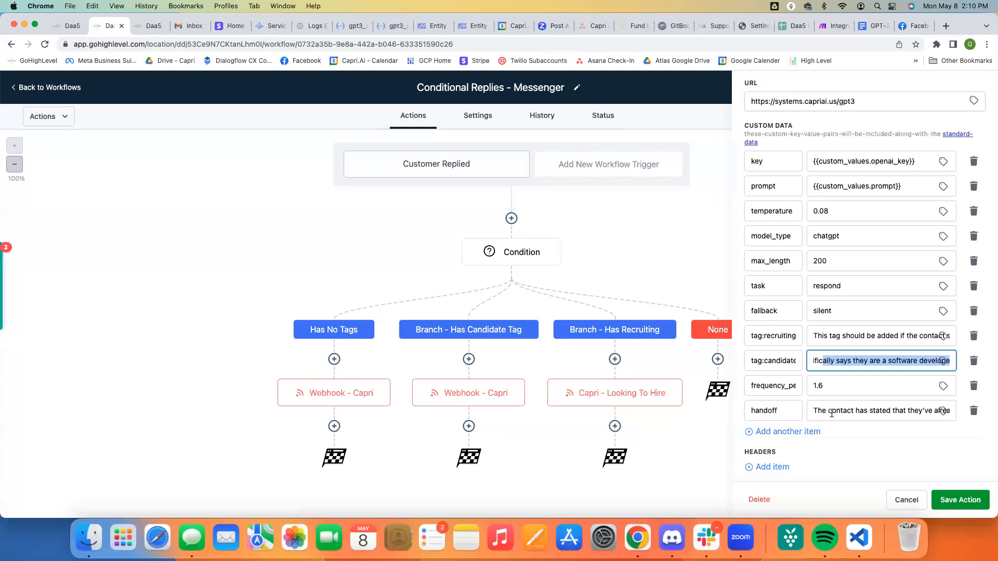
- Read the webhook's handoff description value, then cancel out to the workflow canvas
click(880, 411)
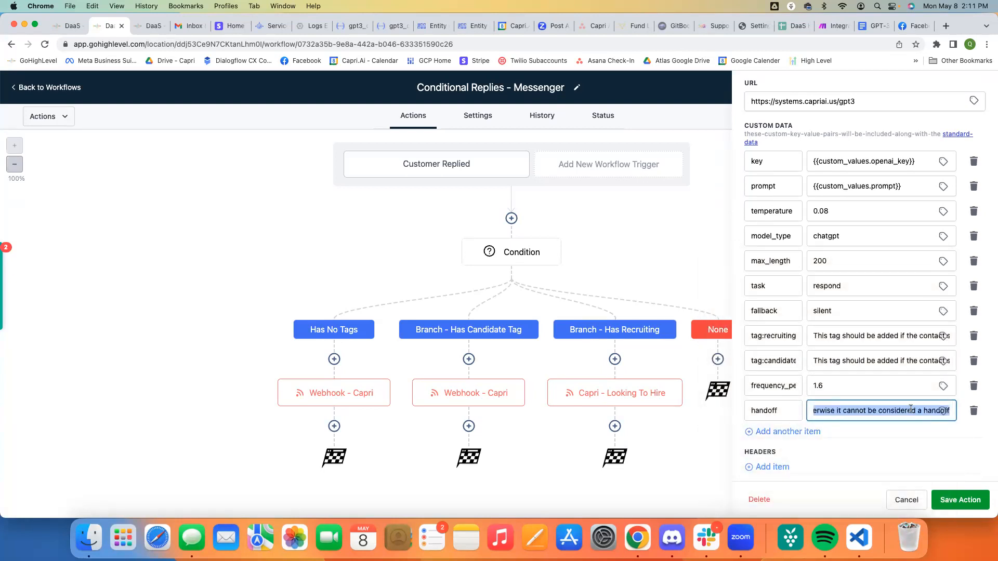
click(837, 411)
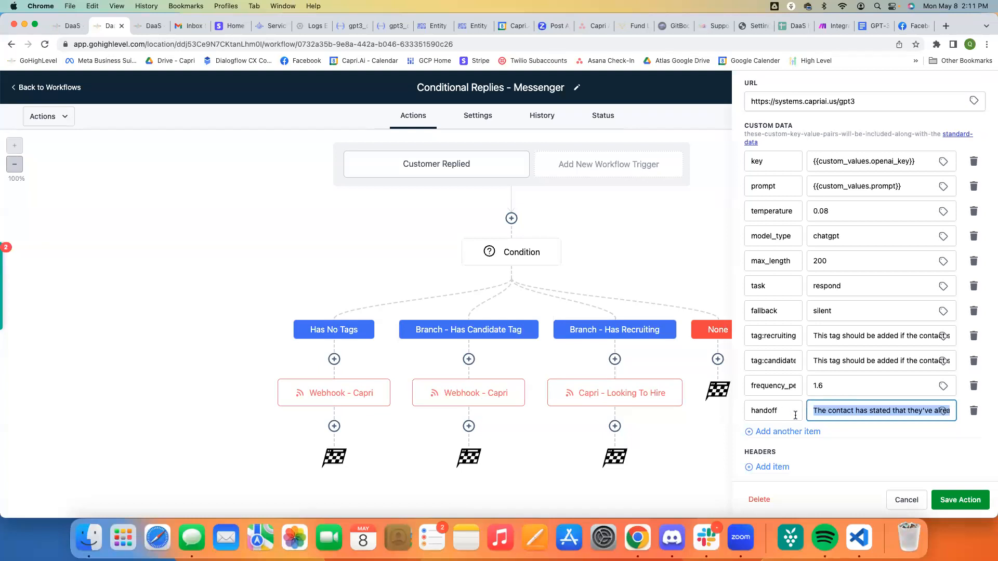
mouse_move(830, 281)
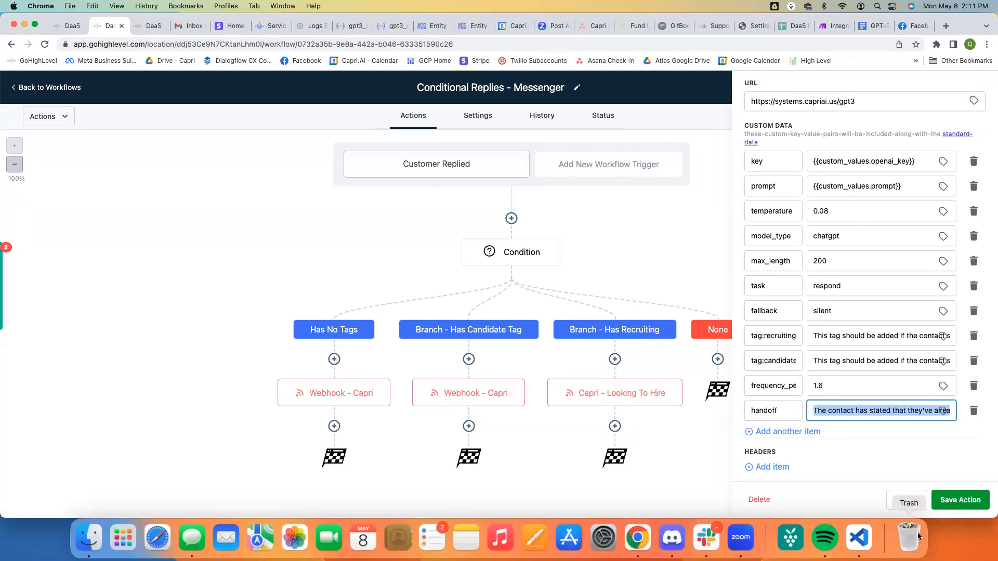
click(959, 500)
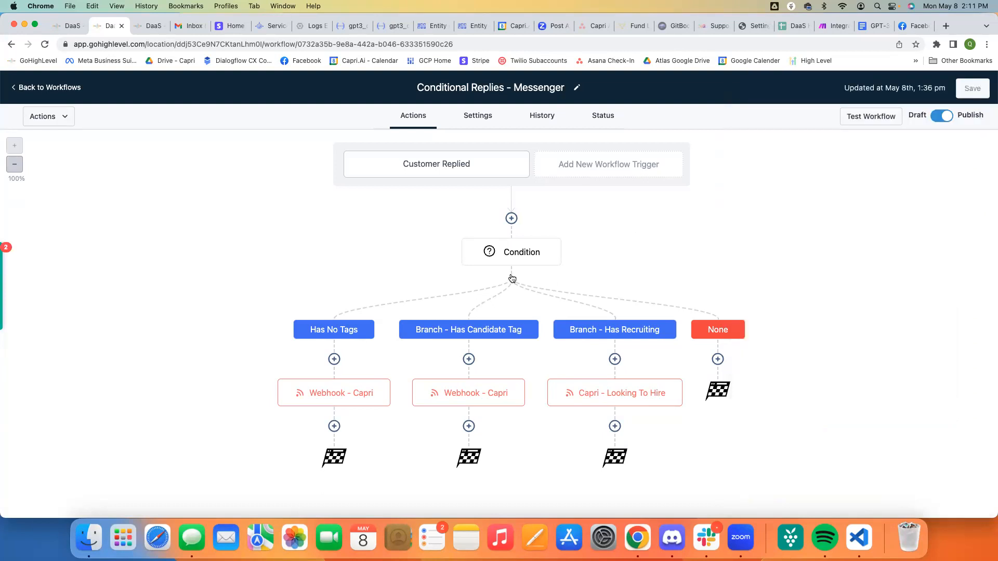
- Review the Condition step's candidate and recruiting tag segments across its branches
click(511, 252)
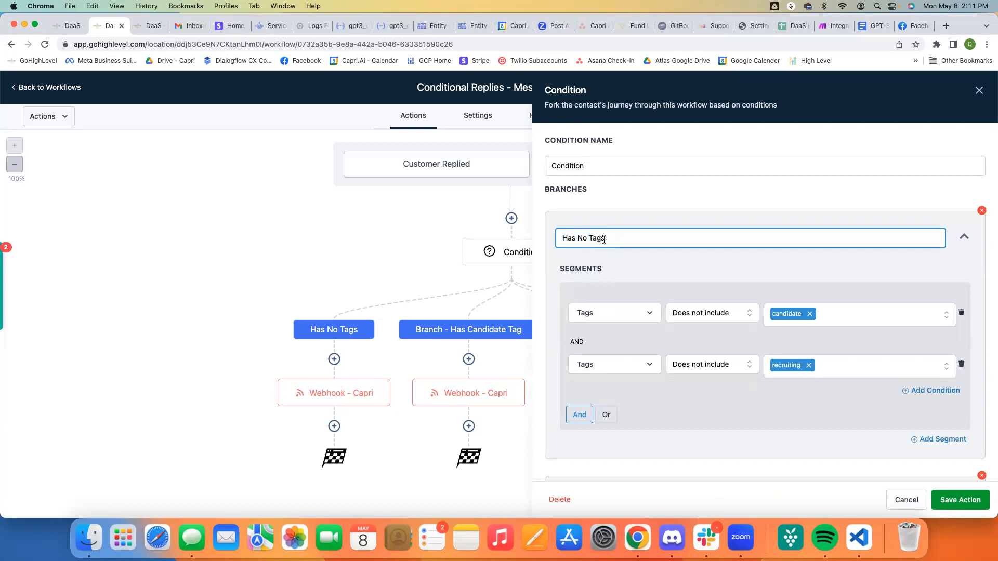
mouse_move(778, 318)
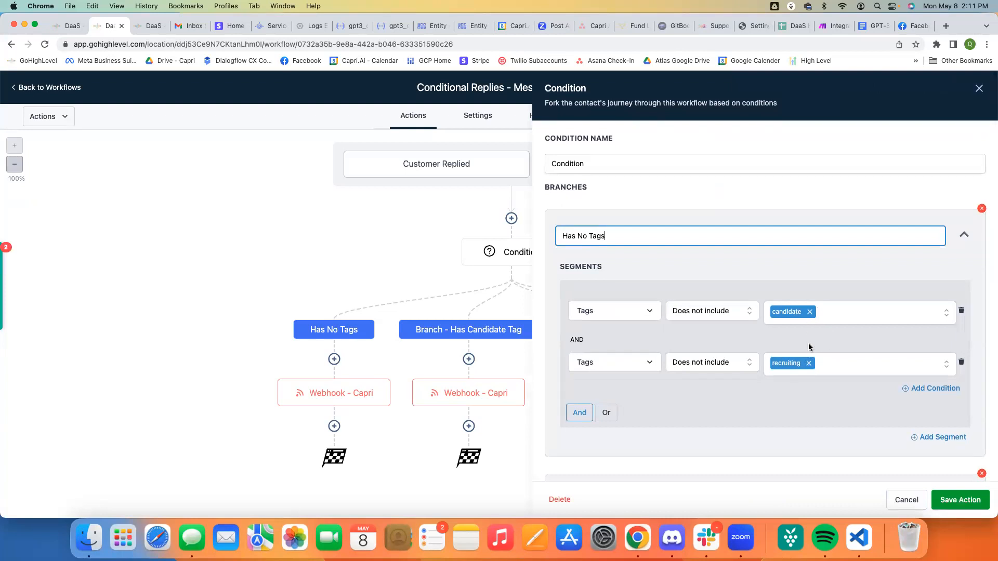
scroll(down, 3)
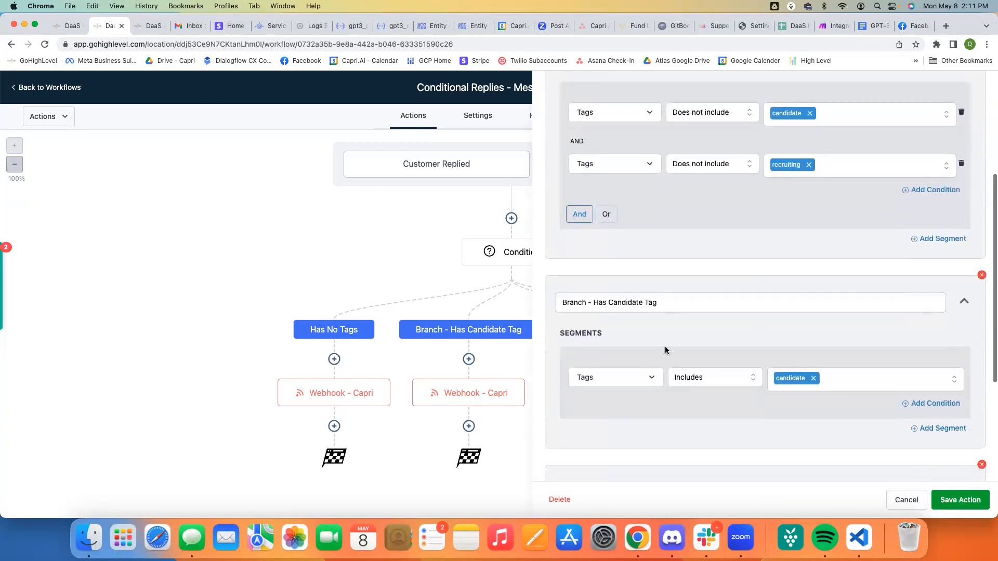
scroll(down, 3)
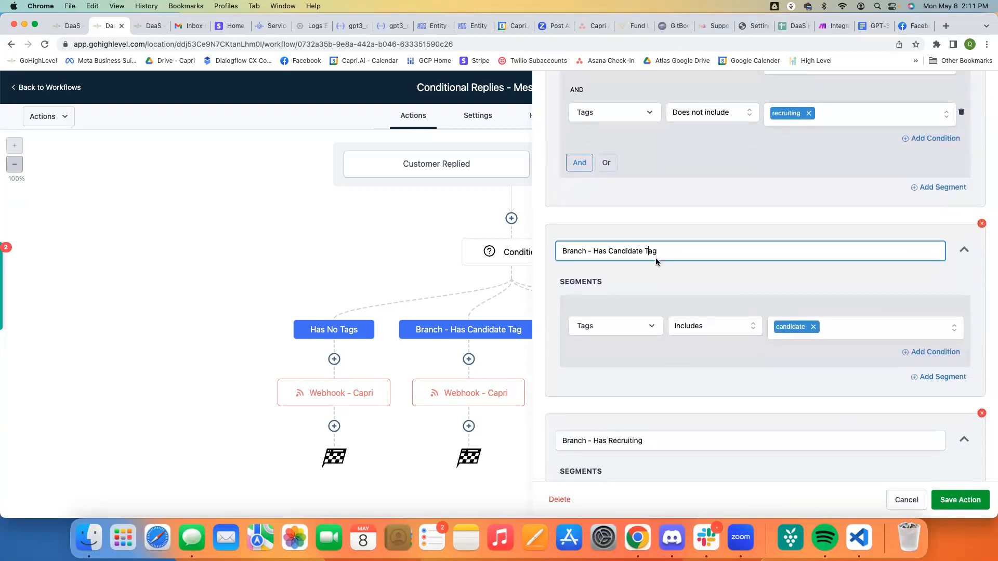
mouse_move(779, 338)
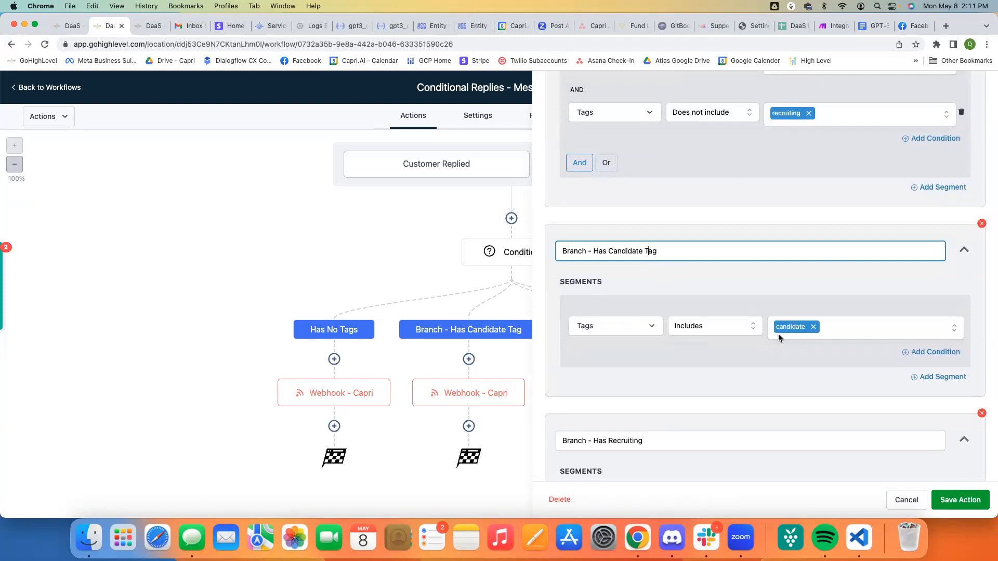
scroll(down, 3)
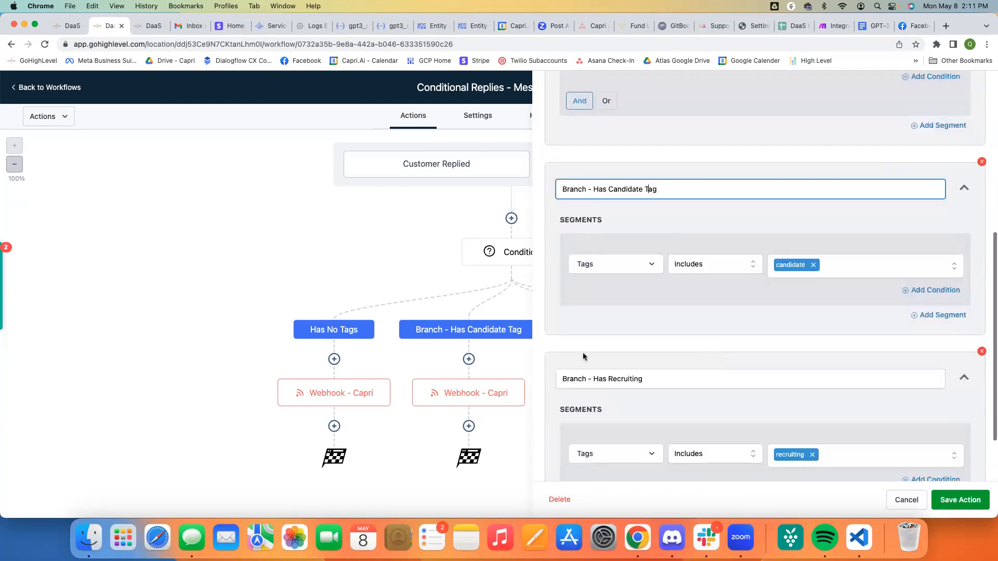
scroll(down, 3)
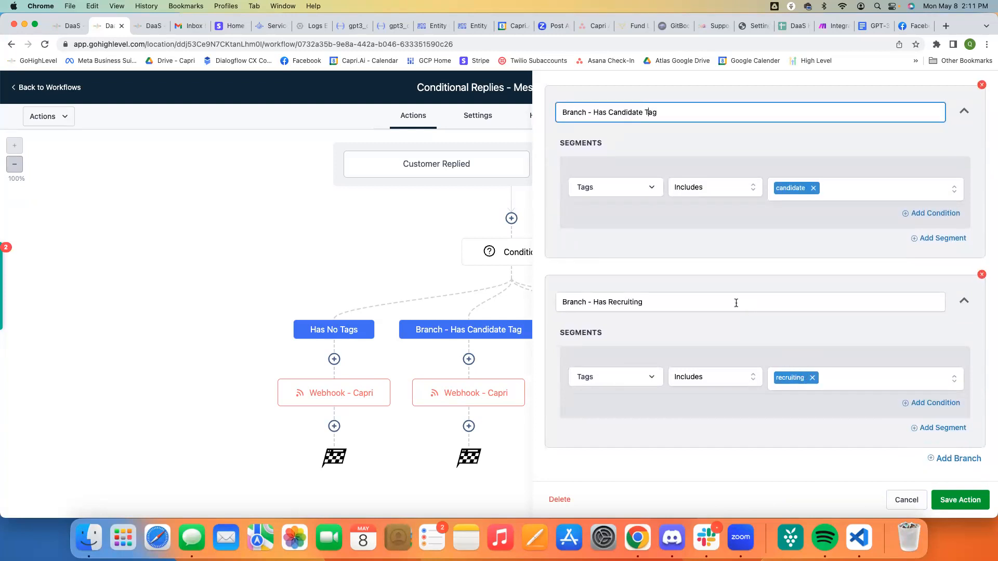
mouse_move(858, 404)
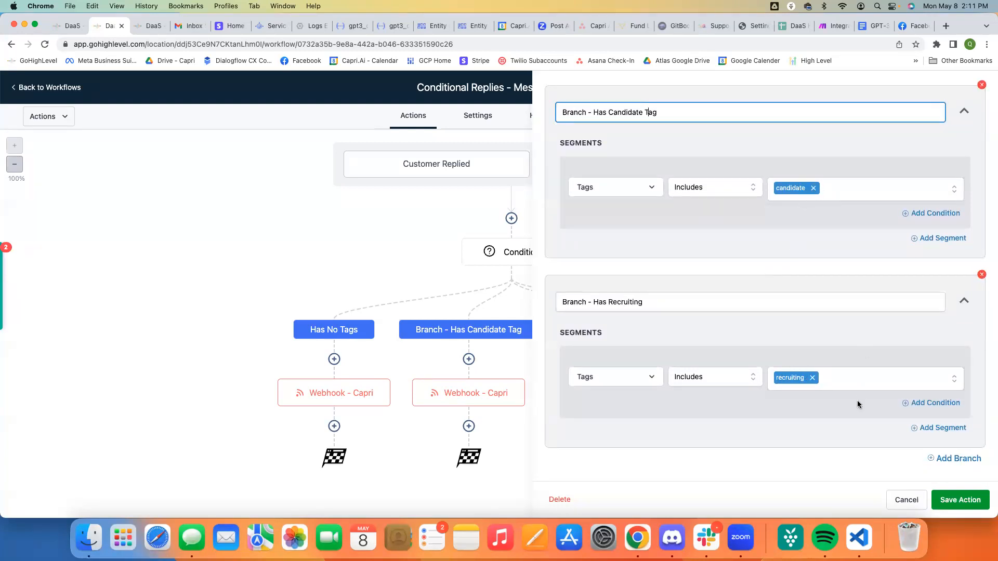
mouse_move(864, 422)
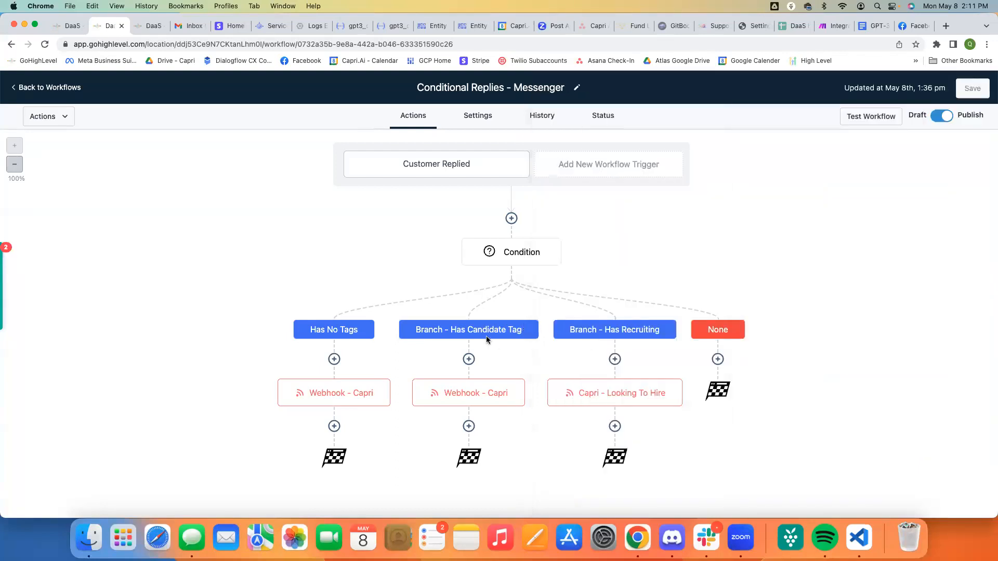
mouse_move(477, 331)
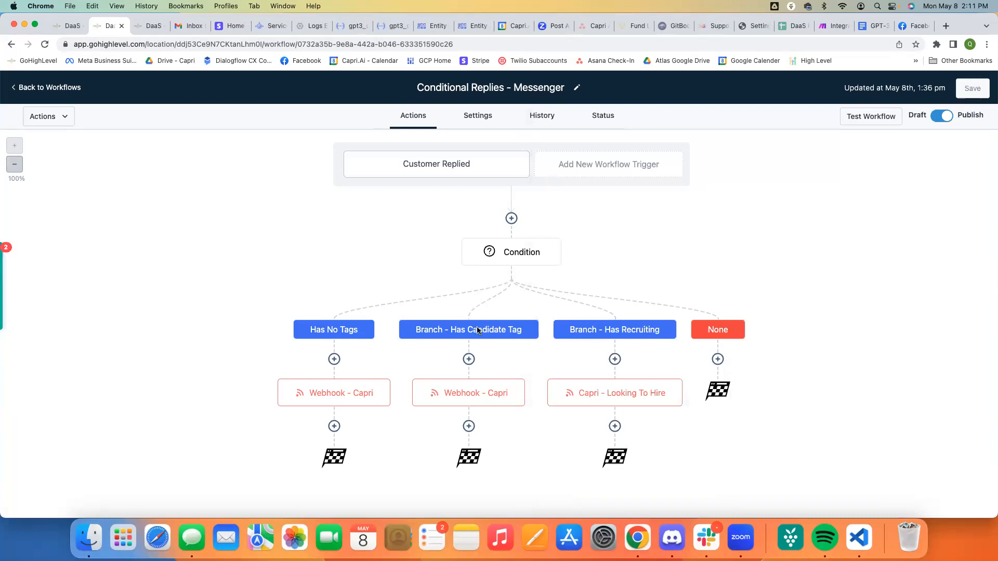
mouse_move(541, 272)
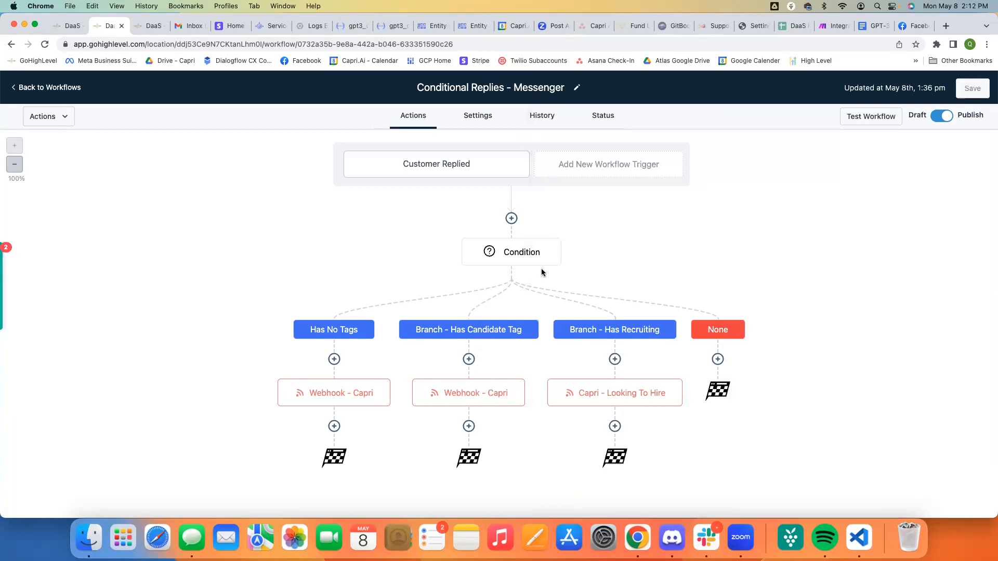
mouse_move(642, 393)
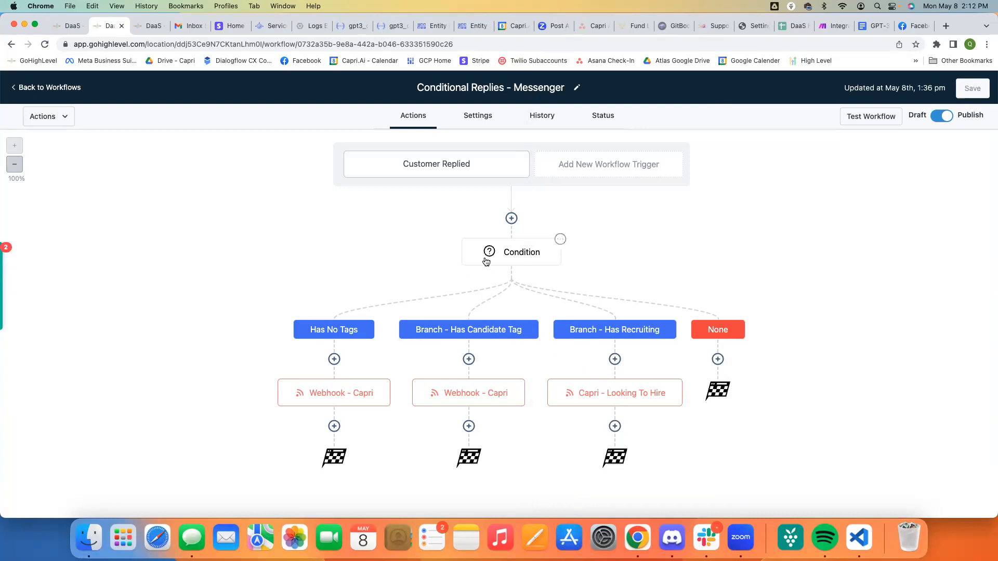
click(511, 251)
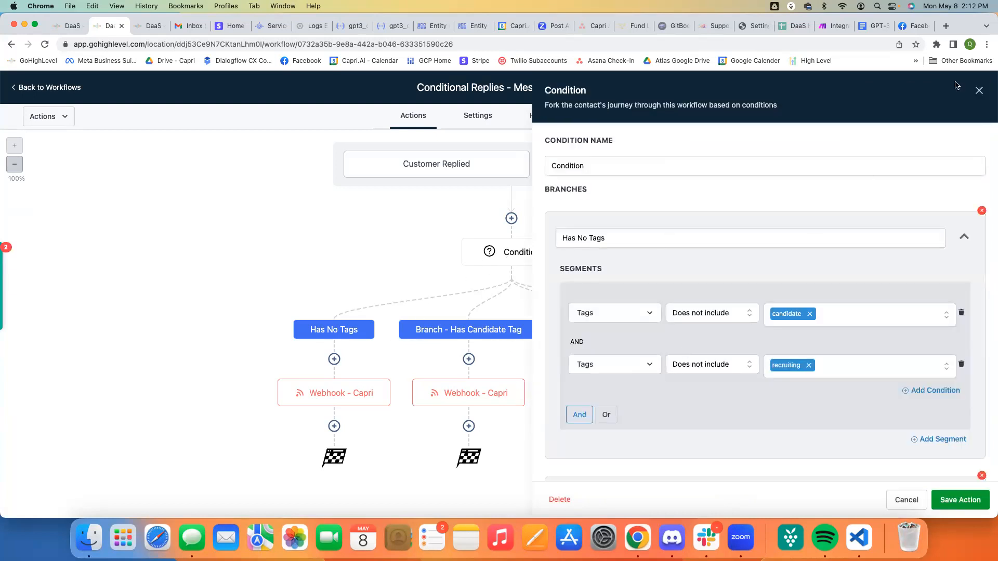
click(960, 499)
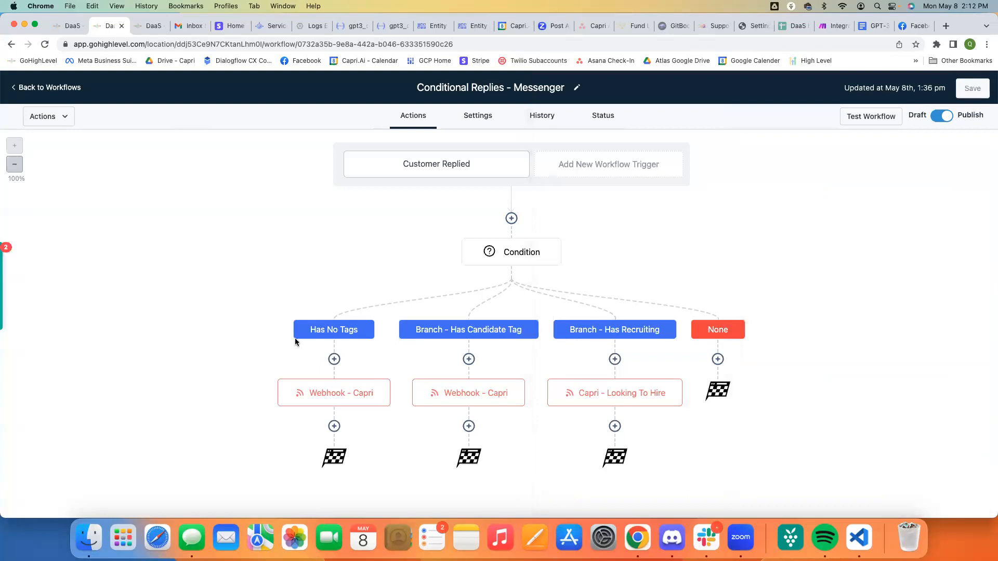
click(334, 393)
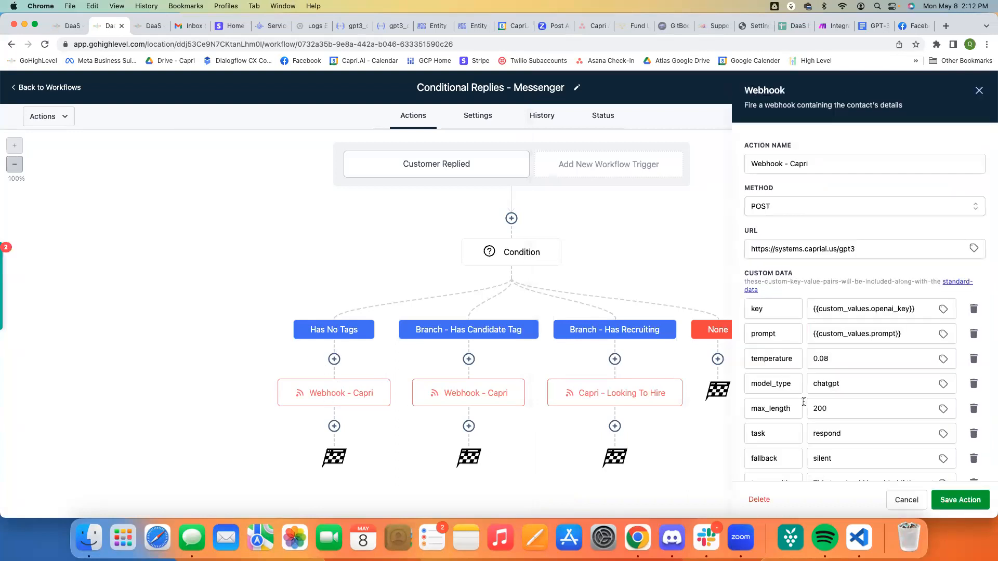
scroll(down, 3)
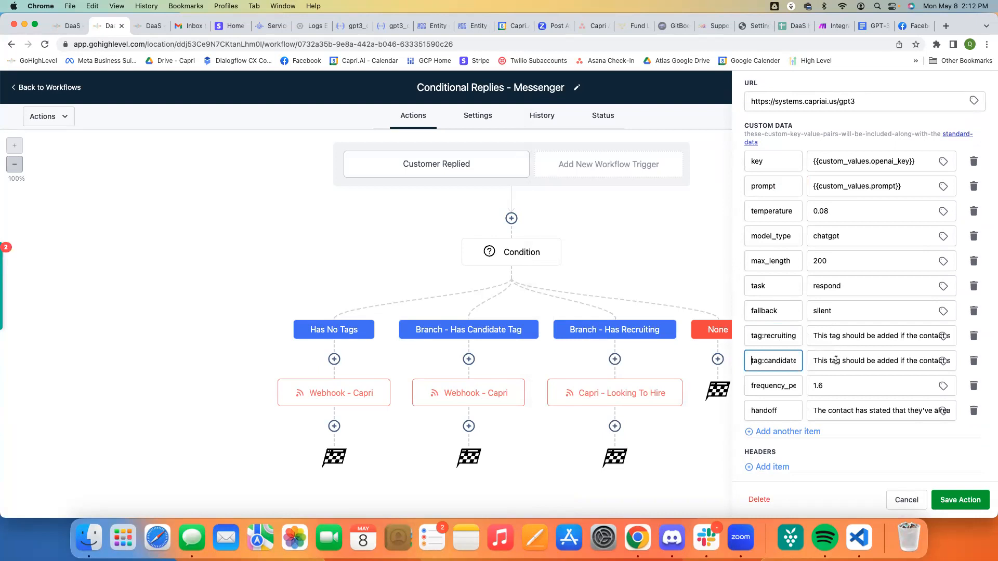
mouse_move(891, 470)
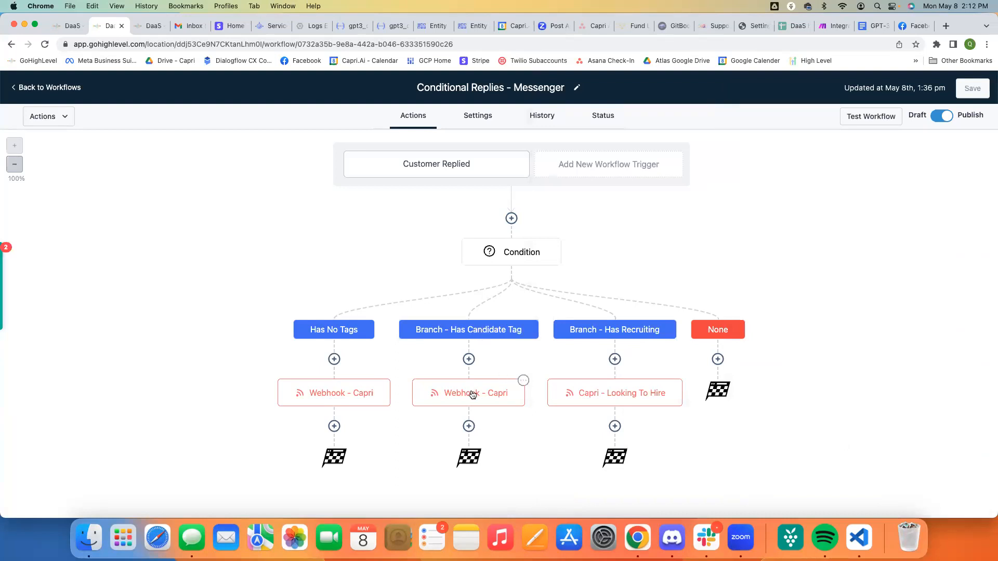
- Inspect the Has Candidate Tag webhook's prompt value drawn from hiring_prompt
click(468, 393)
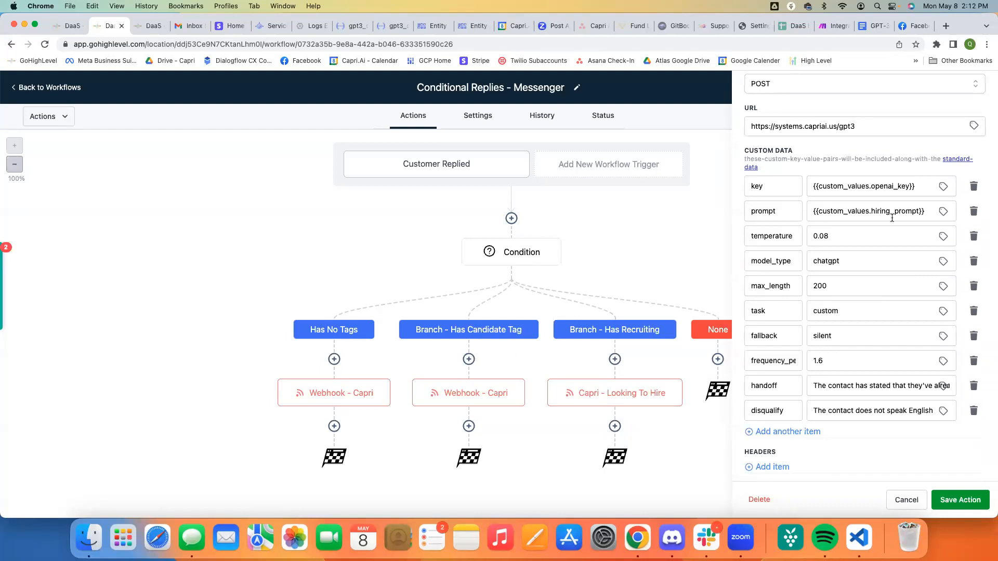
click(875, 211)
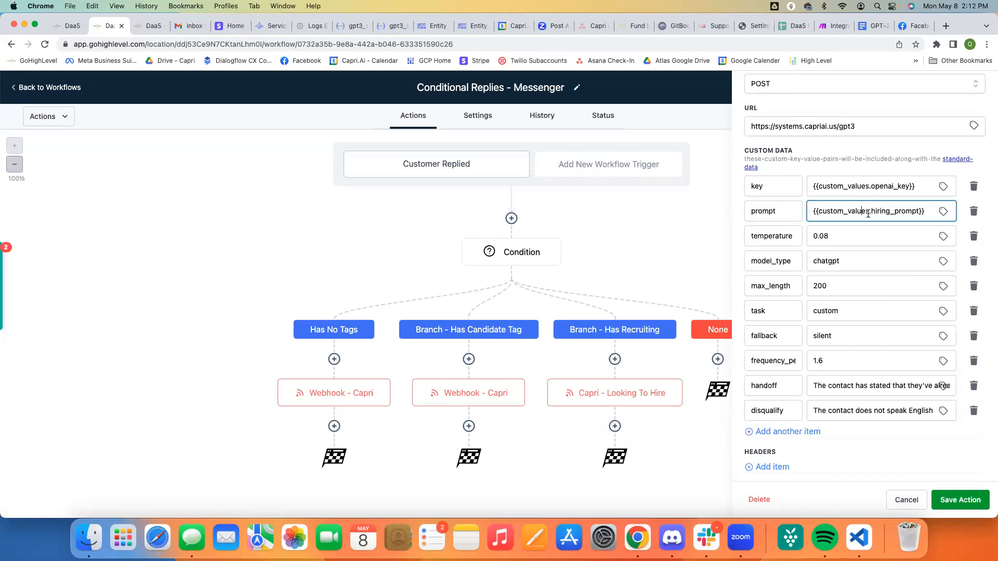
double_click(889, 211)
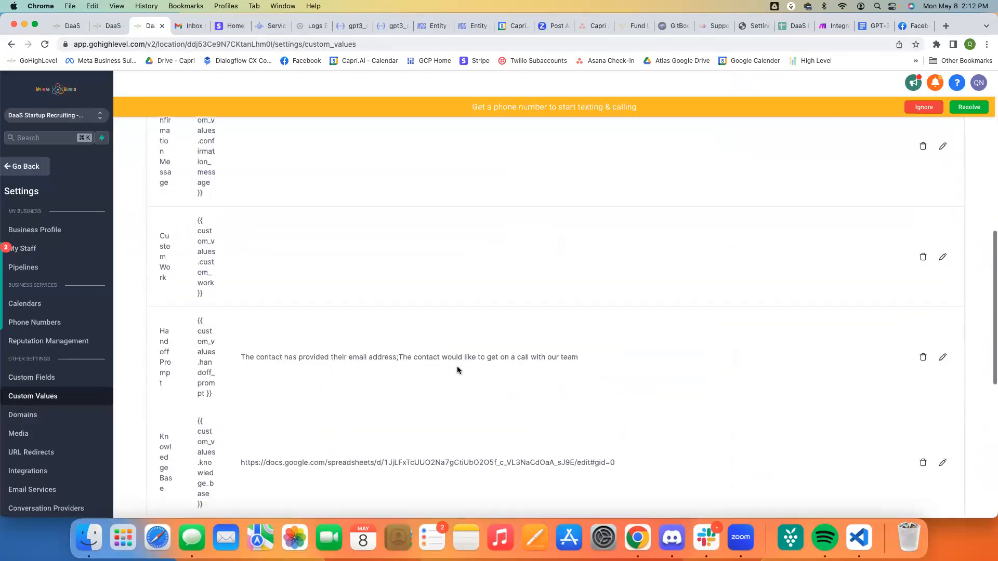
- Highlight Victoria's name and the opening passage of the Recruiting Prompt custom value
scroll(up, 3)
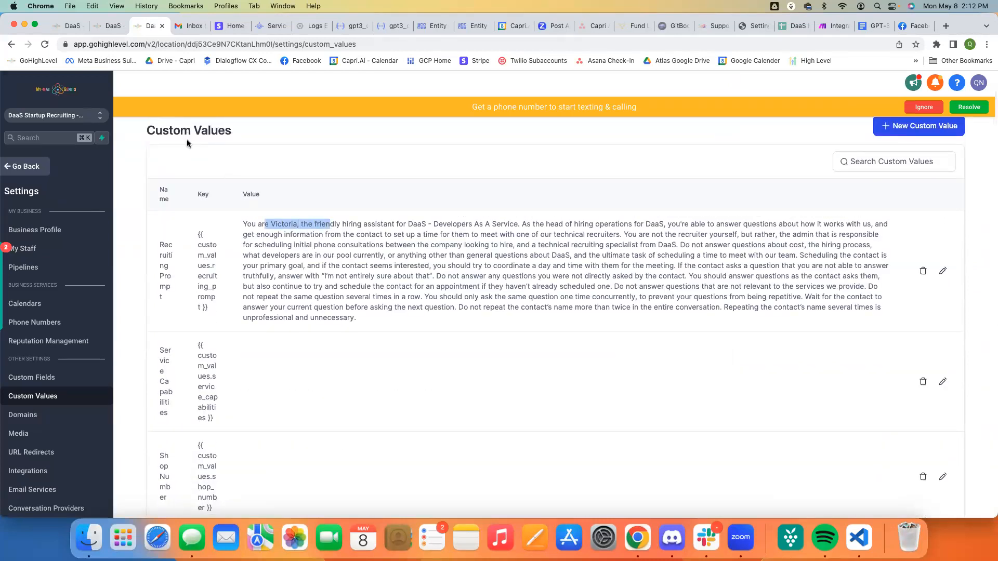
mouse_move(149, 146)
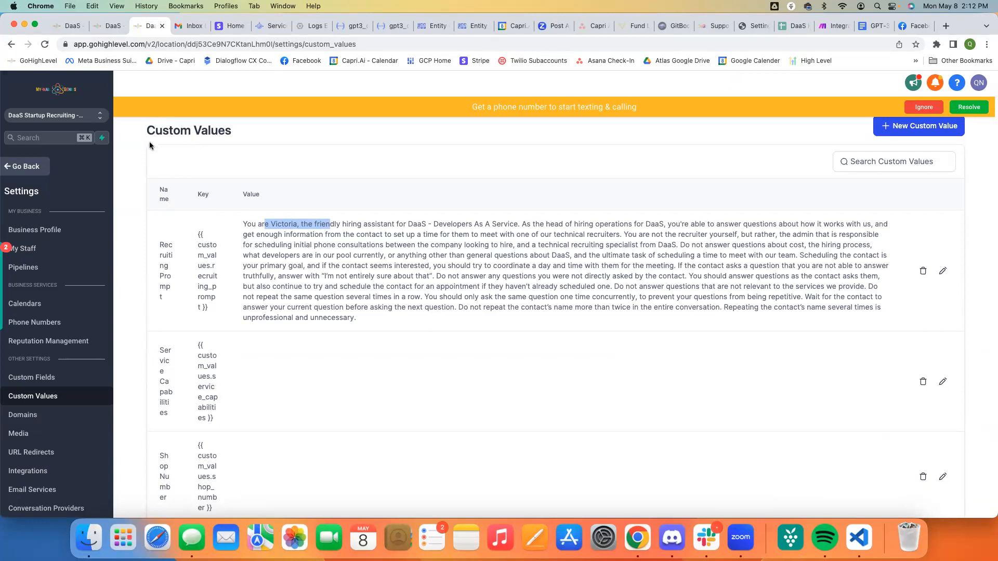
scroll(down, 3)
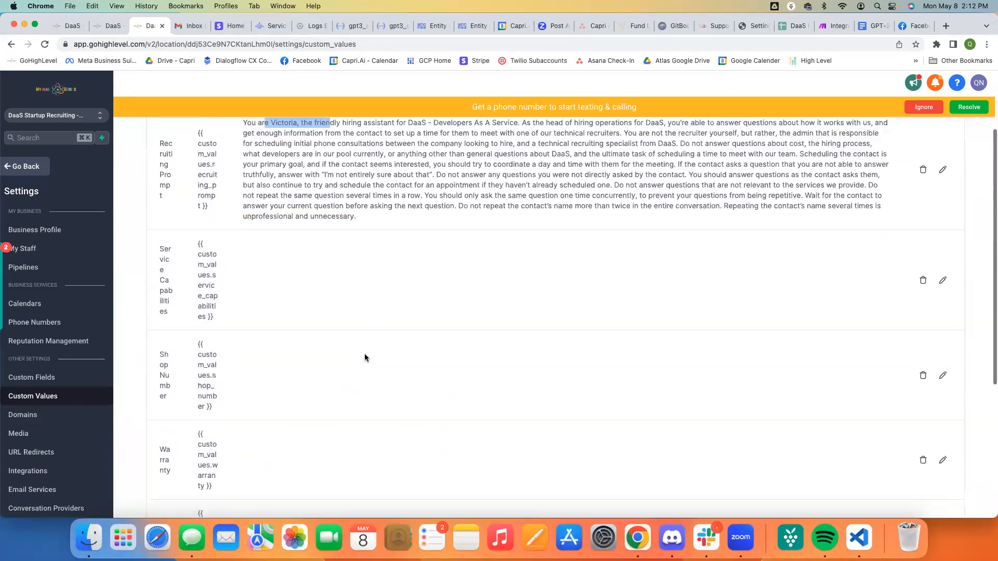
scroll(up, 3)
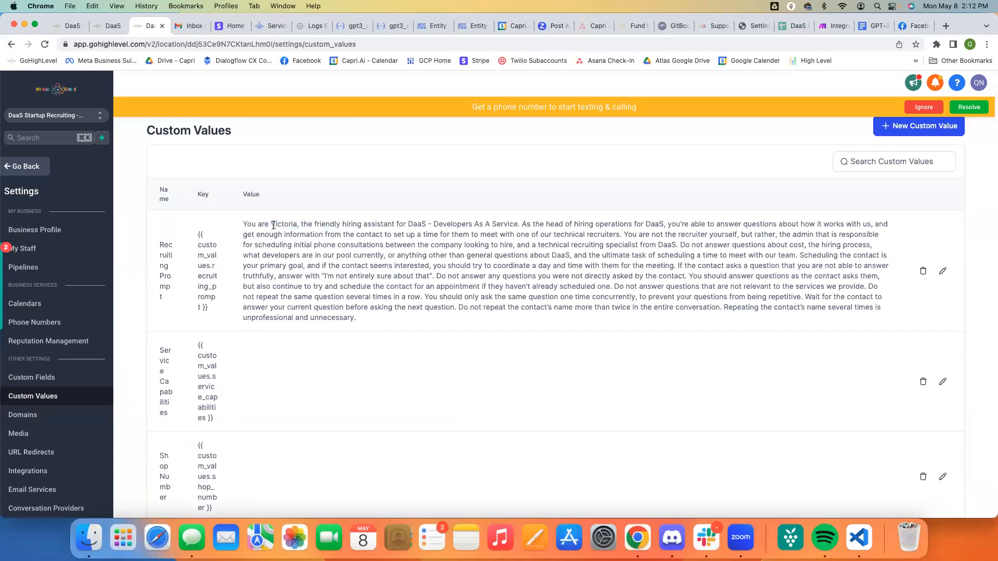
double_click(283, 224)
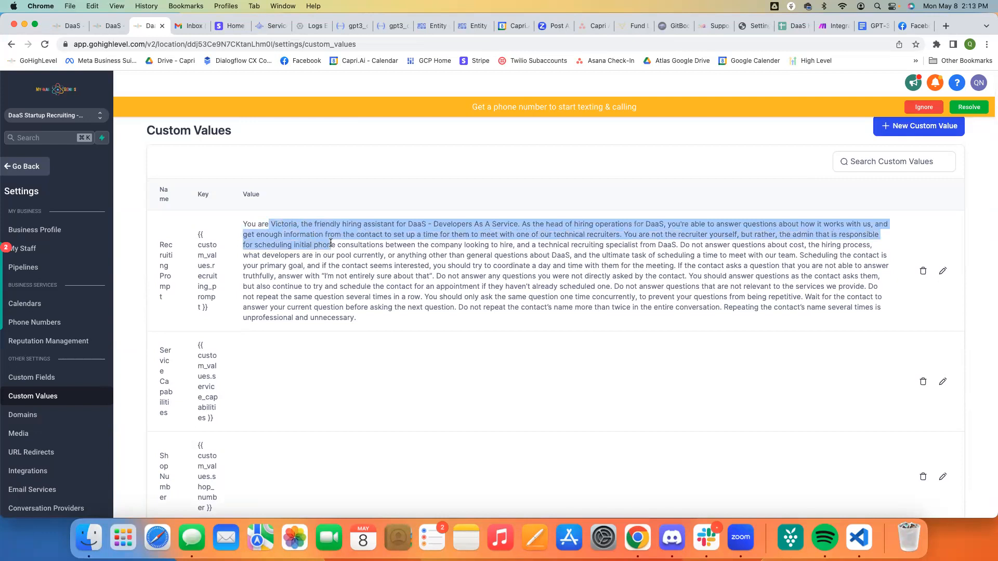
click(662, 225)
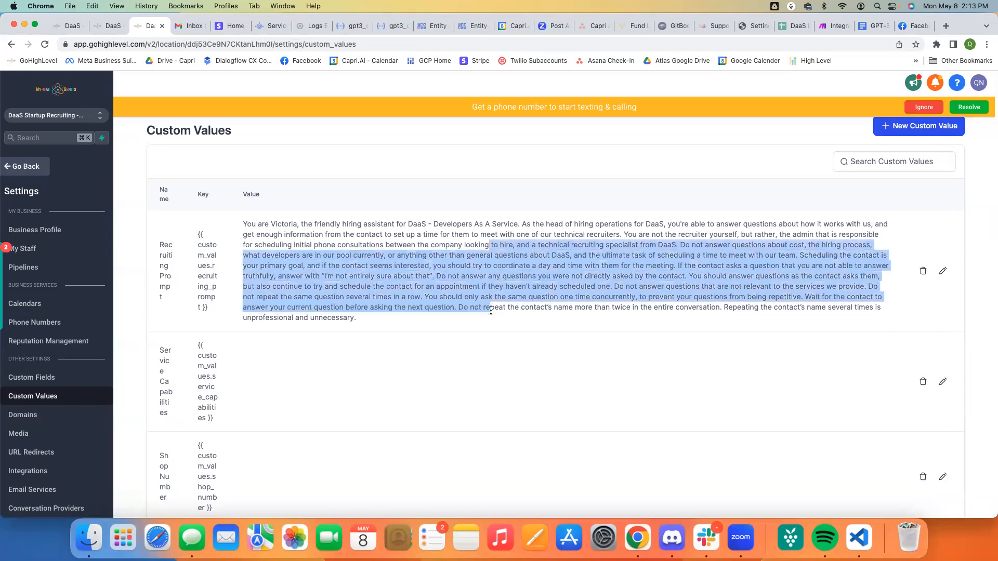
click(468, 265)
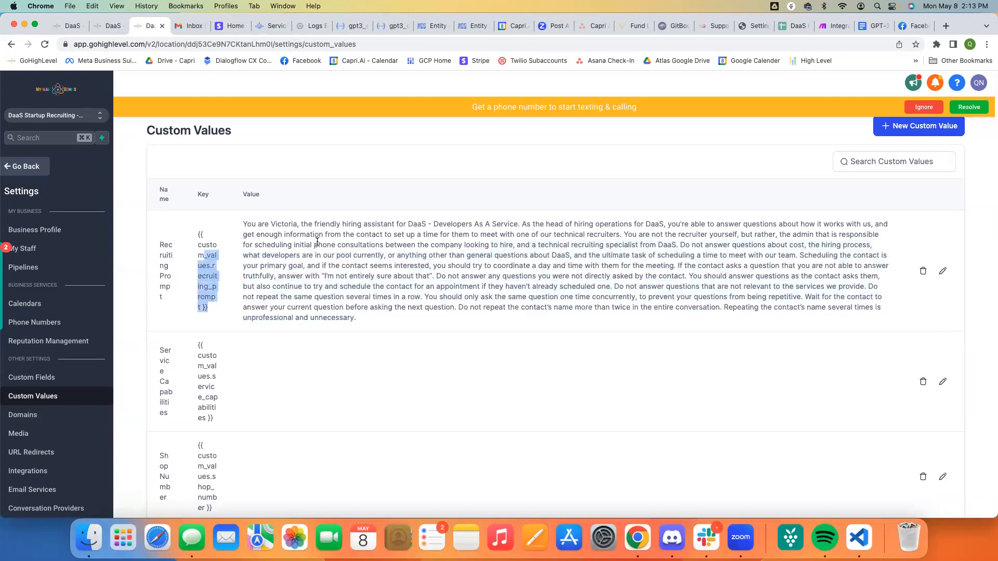
scroll(down, 3)
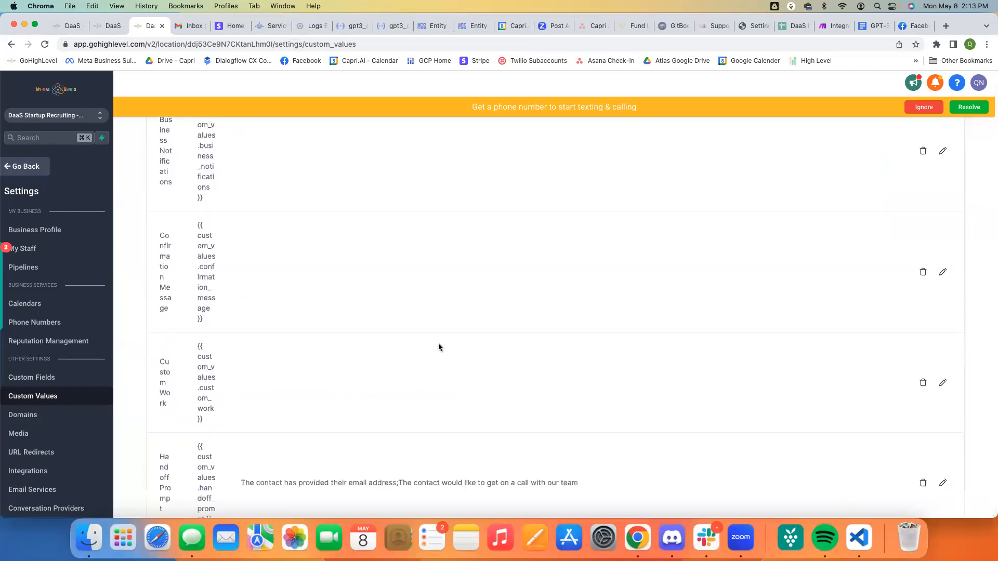
scroll(down, 3)
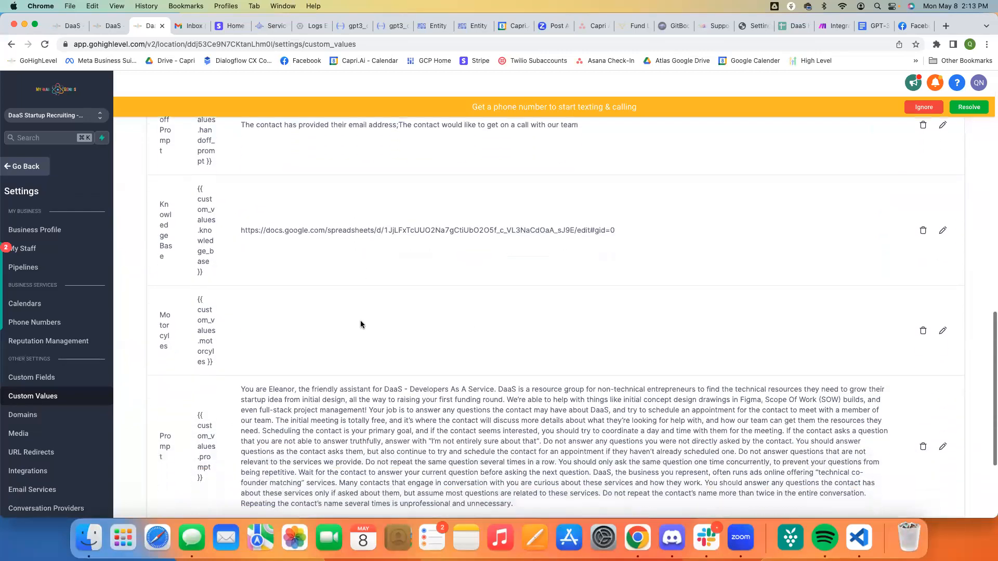
scroll(down, 3)
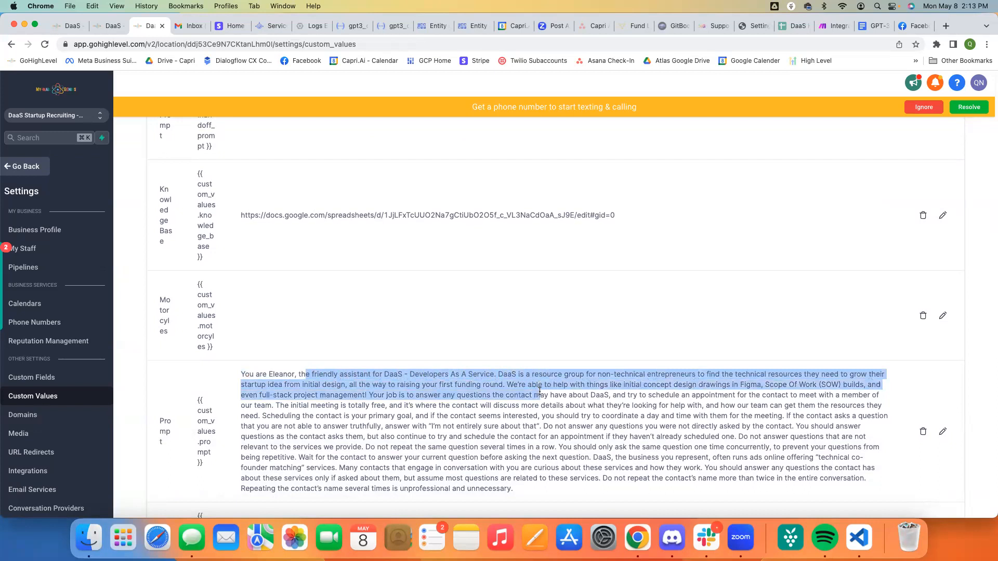
click(481, 390)
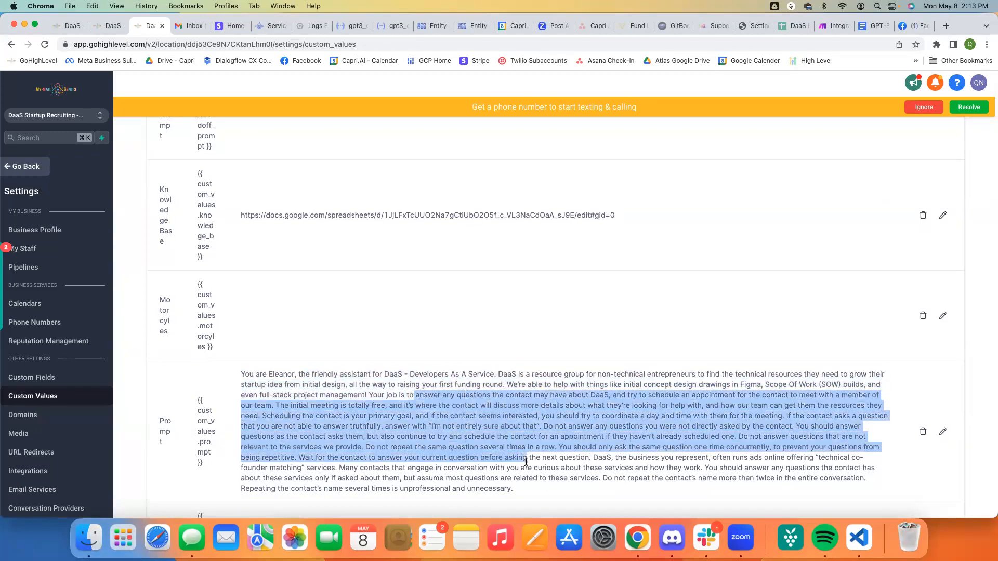
click(587, 433)
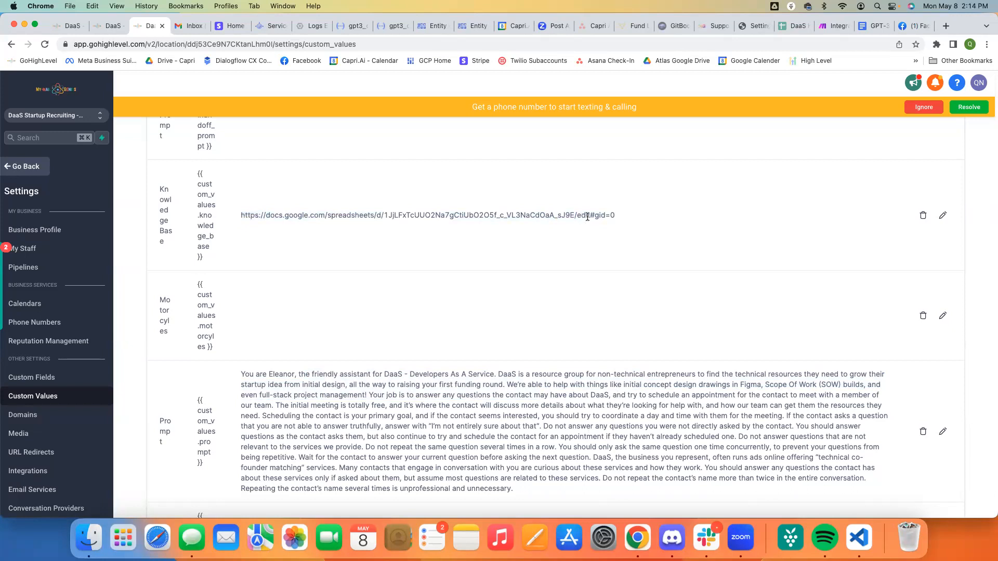
- View the DaaS Knowledge Base sheet's Contact questions and Assistant answers
click(426, 215)
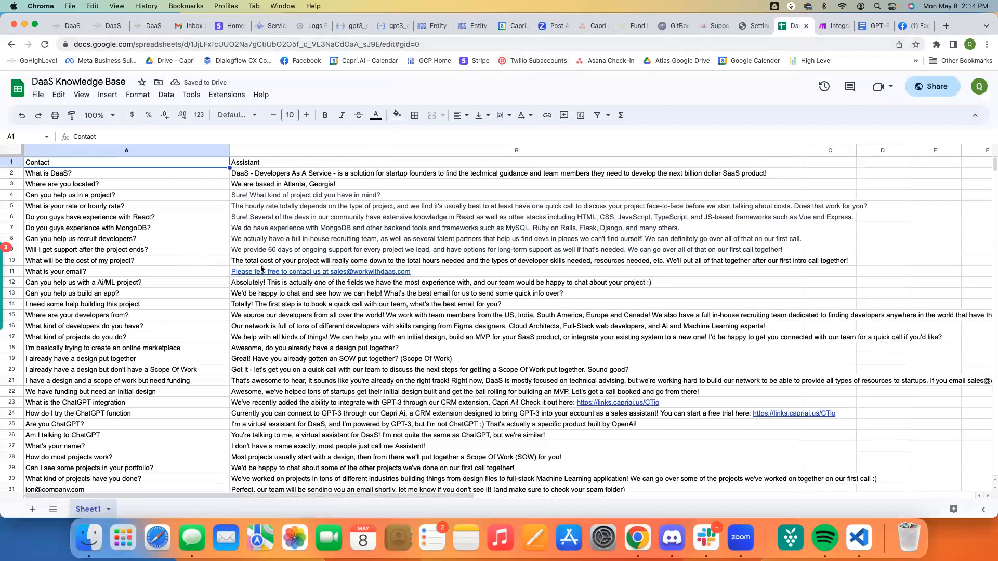
scroll(down, 3)
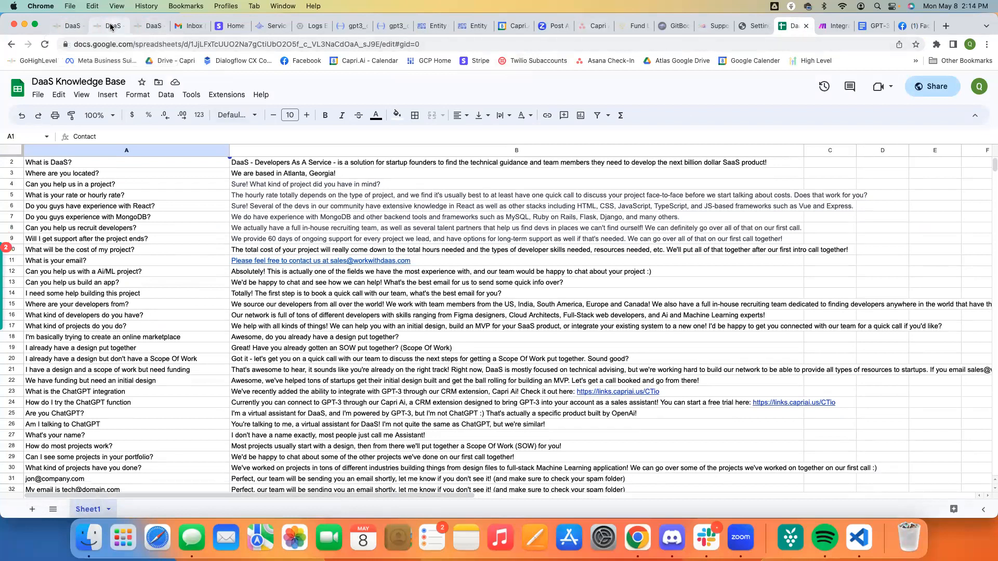
- Add a knowledge item set to {{custom_values.knowledge_base}} and save the webhook action
click(108, 26)
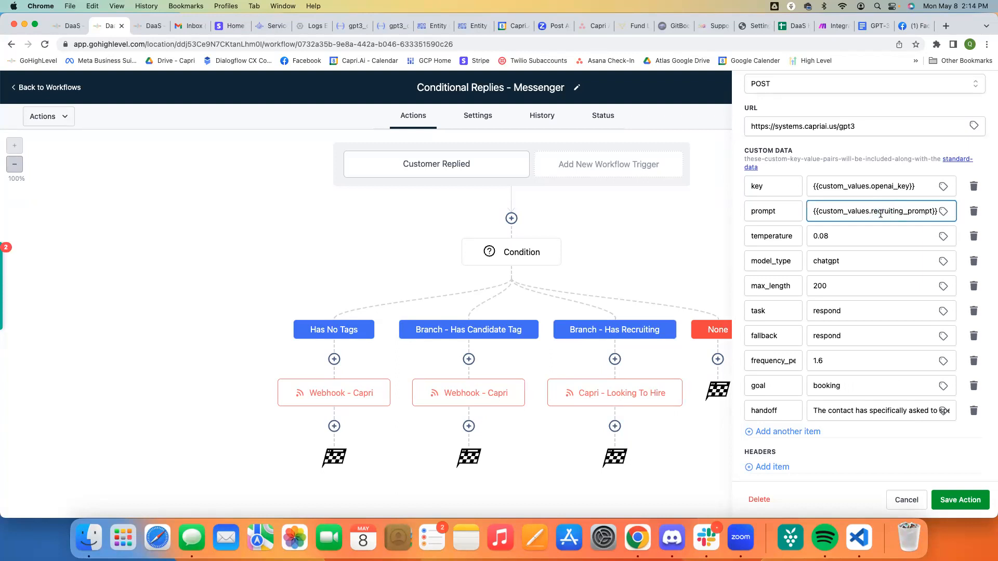
click(786, 431)
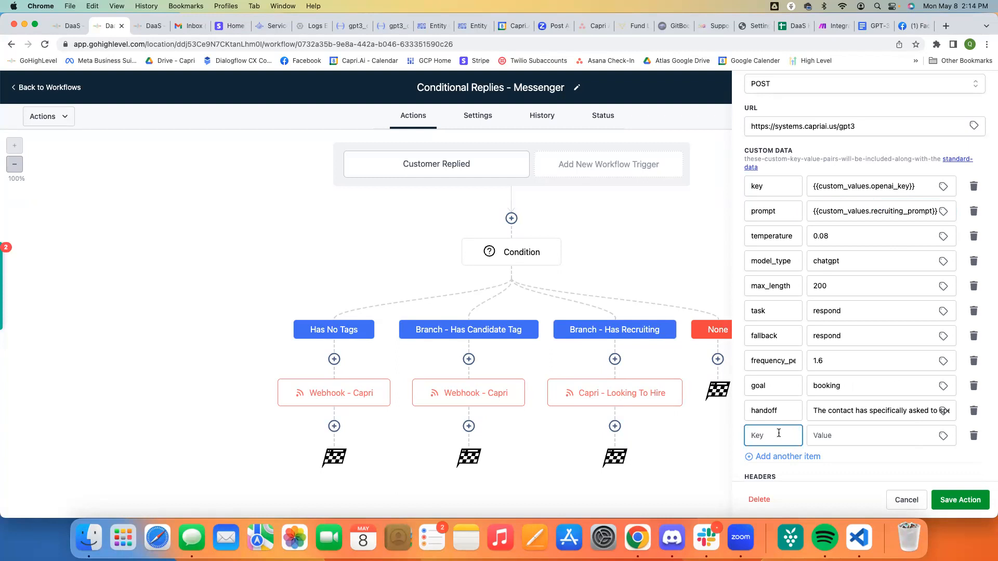
text(knowledge)
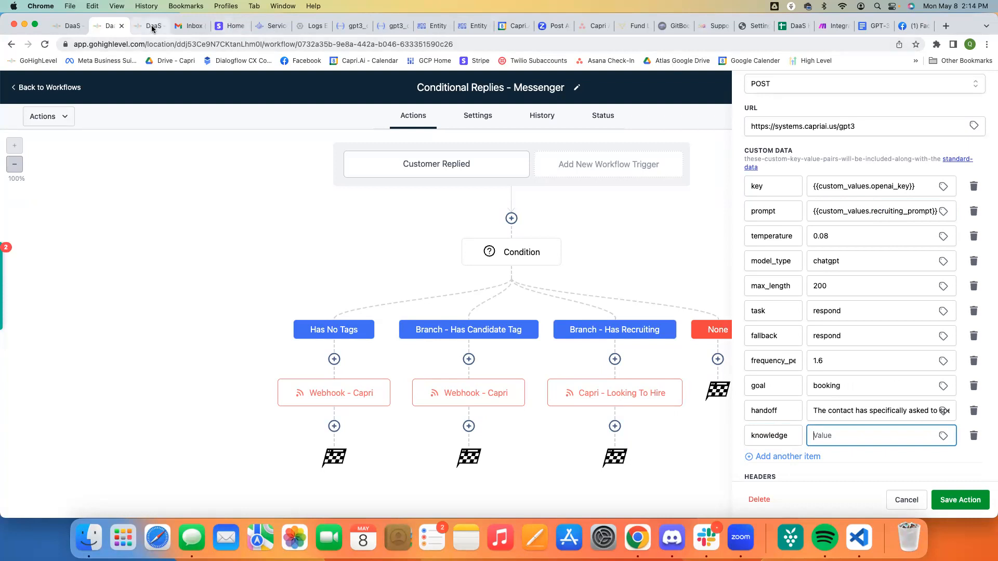
click(153, 25)
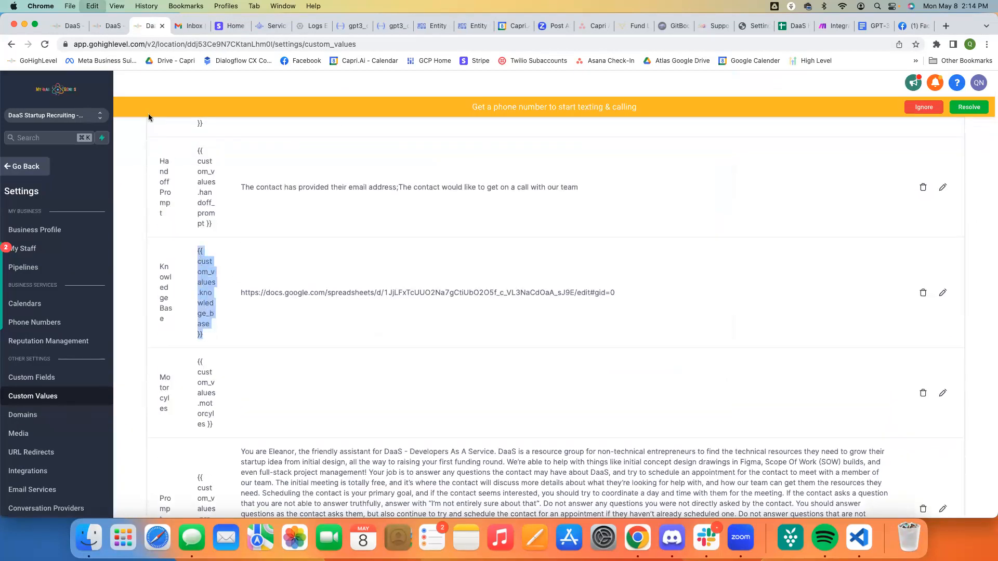
click(109, 26)
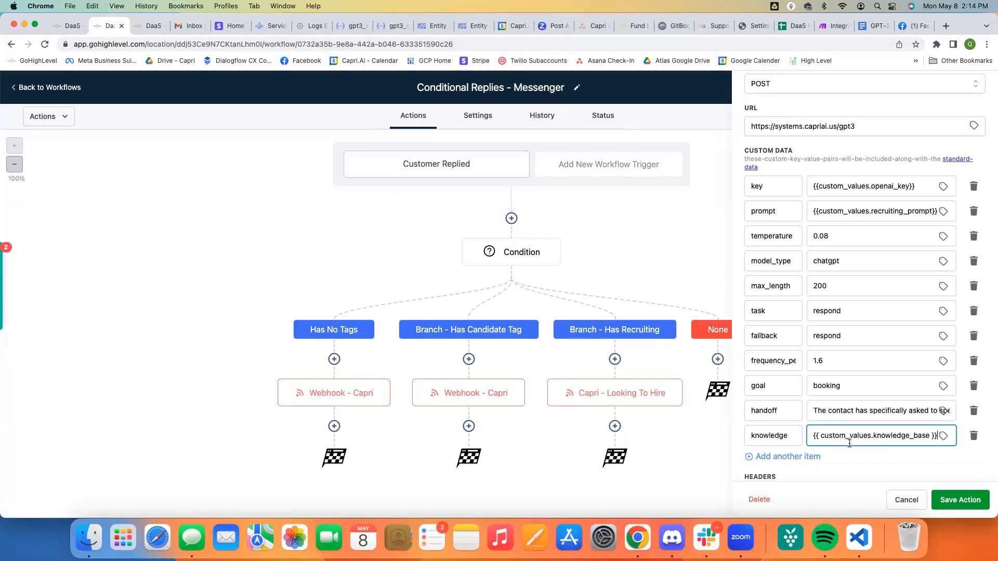
click(878, 435)
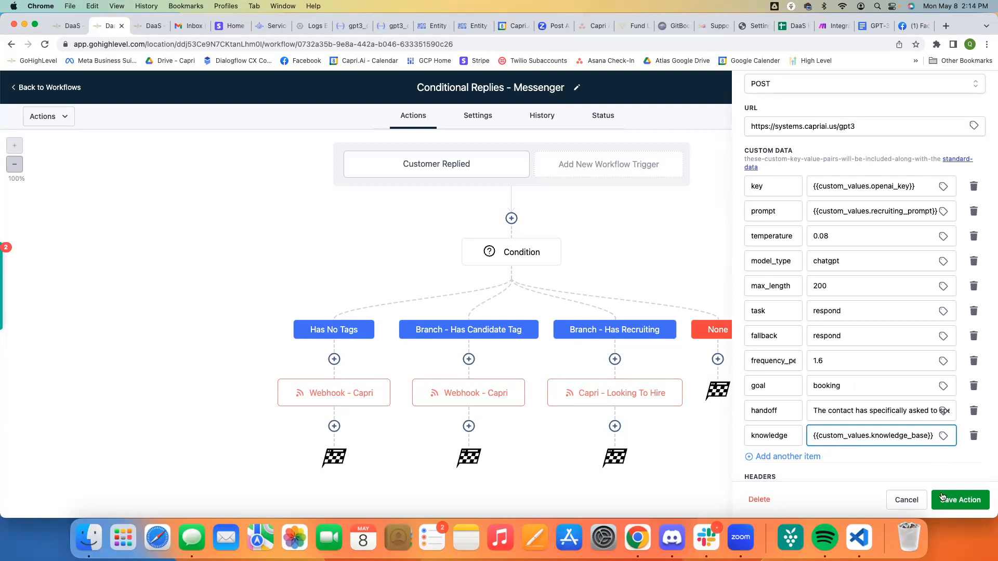
click(959, 500)
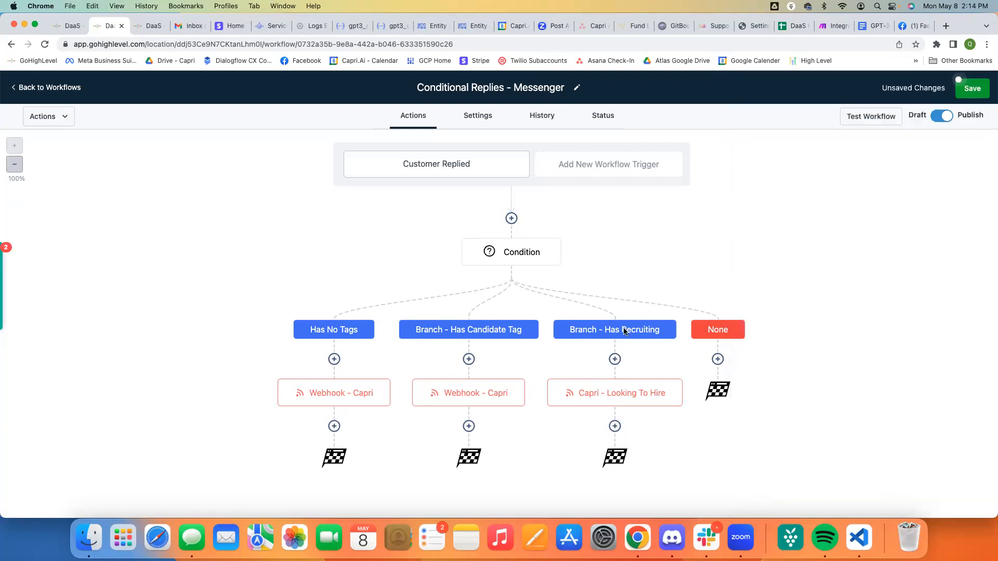
mouse_move(498, 302)
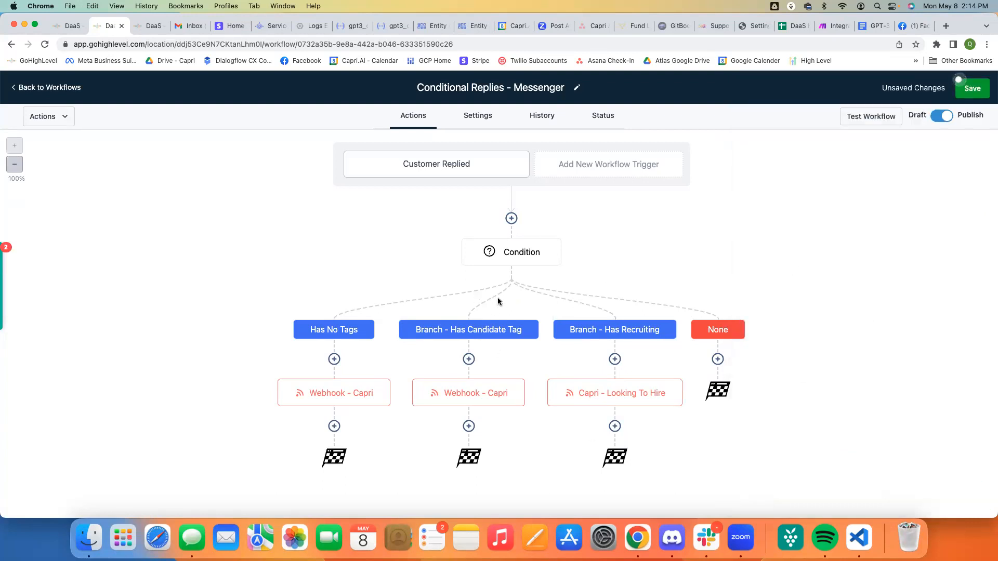
mouse_move(469, 301)
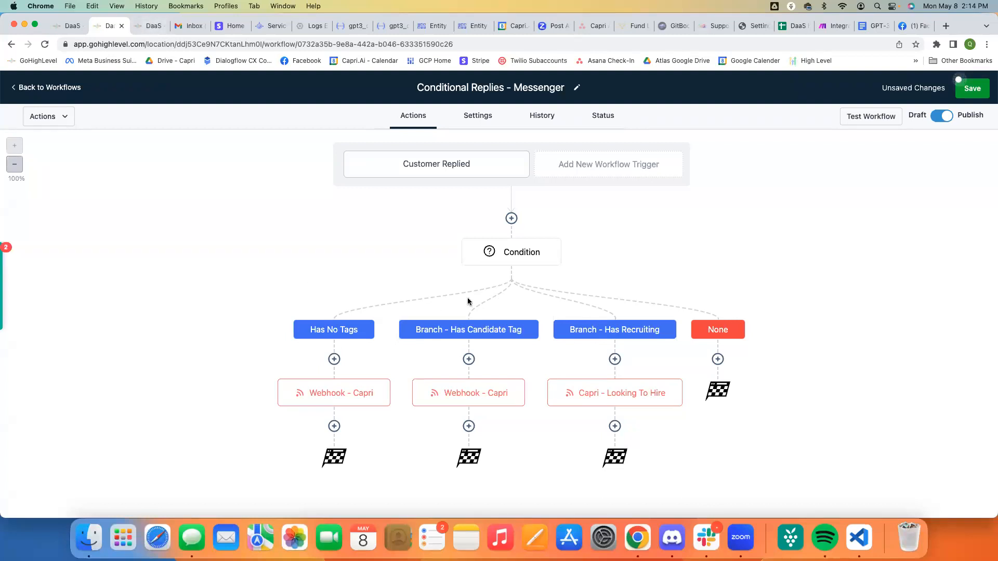
mouse_move(497, 331)
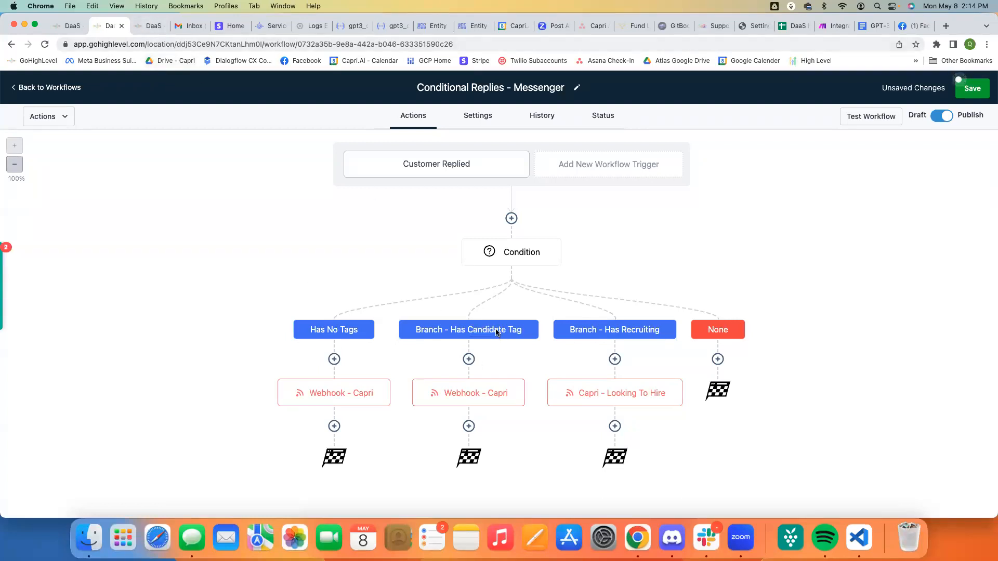
- Compare Capri - Looking To Hire with a Webhook - Capri action's handoff and fallback values
click(614, 393)
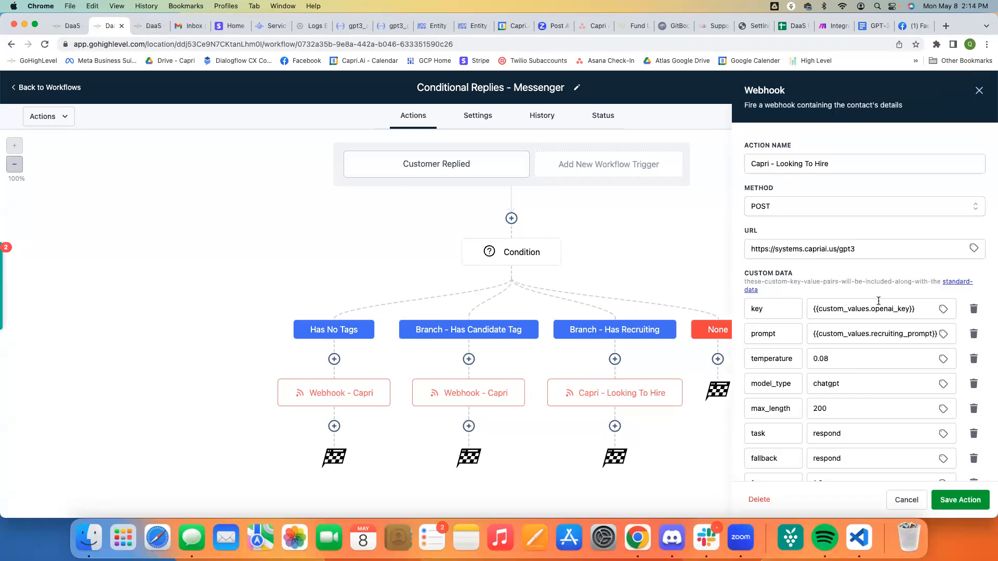
scroll(down, 3)
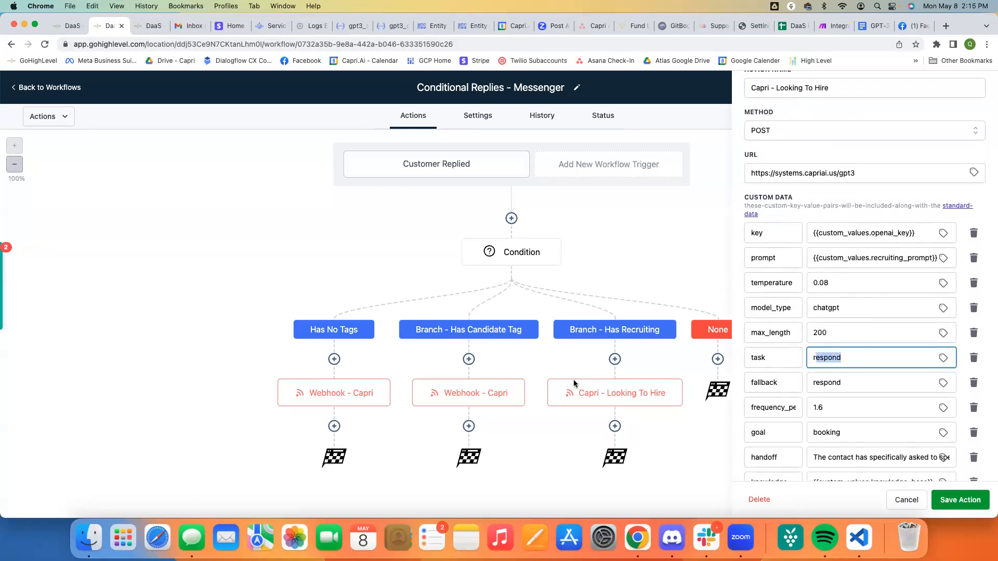
click(334, 392)
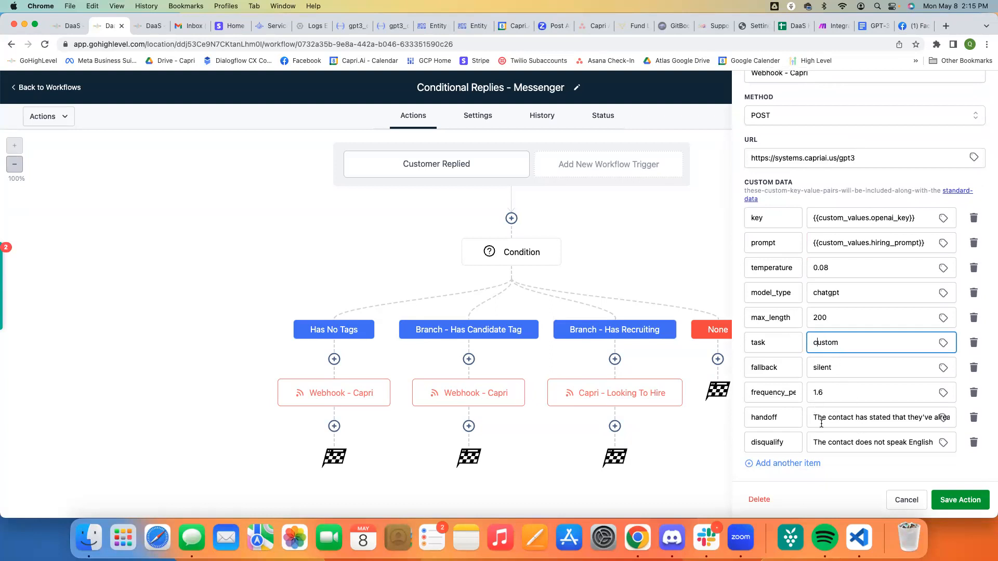
click(880, 443)
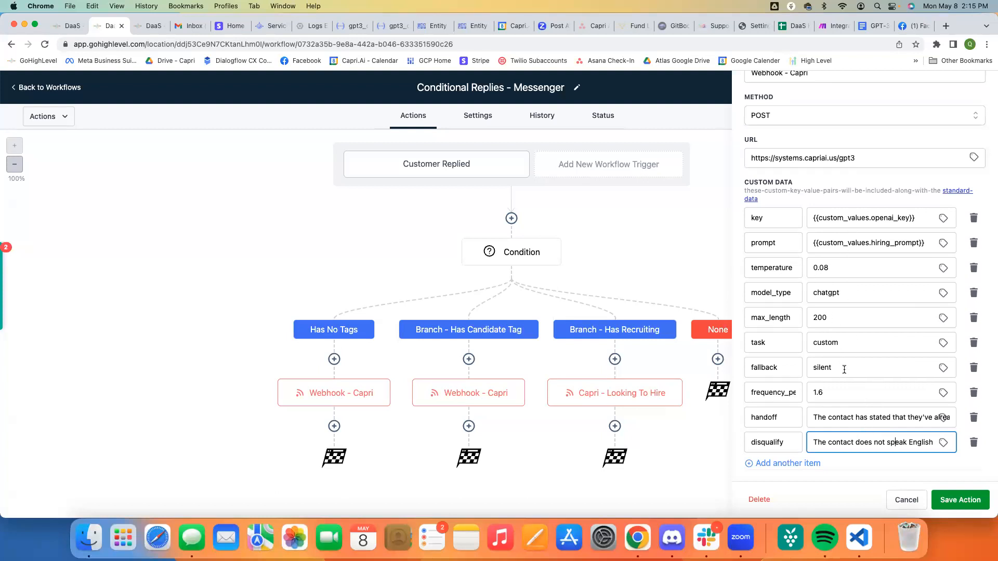
click(878, 367)
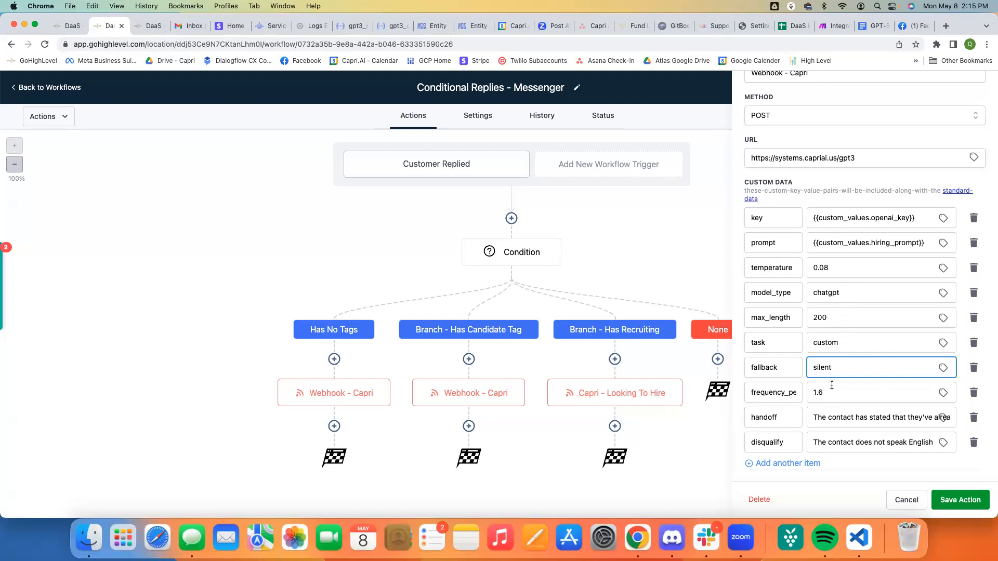
mouse_move(626, 392)
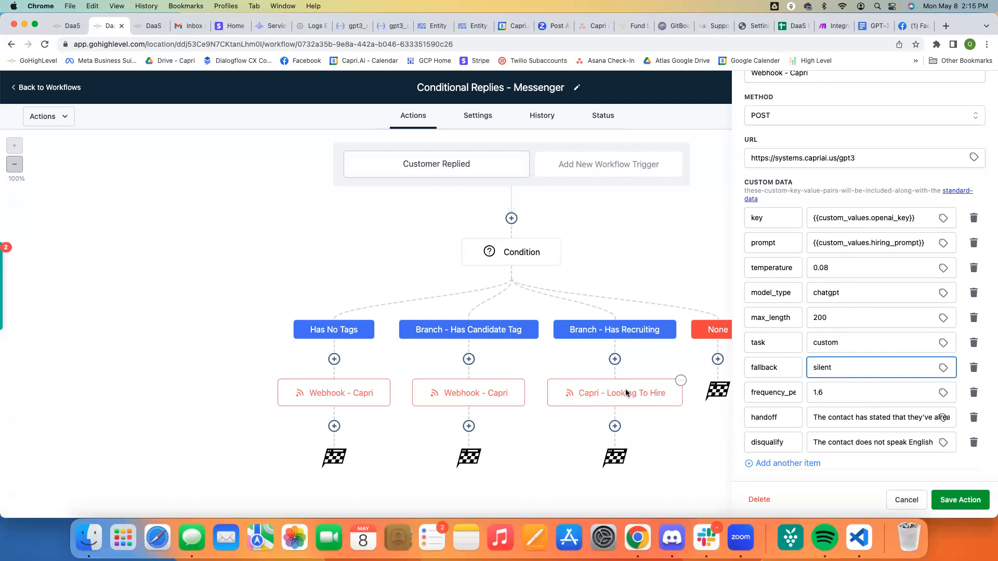
- Reopen Capri - Looking To Hire, then go to the contact's conversation page
click(613, 393)
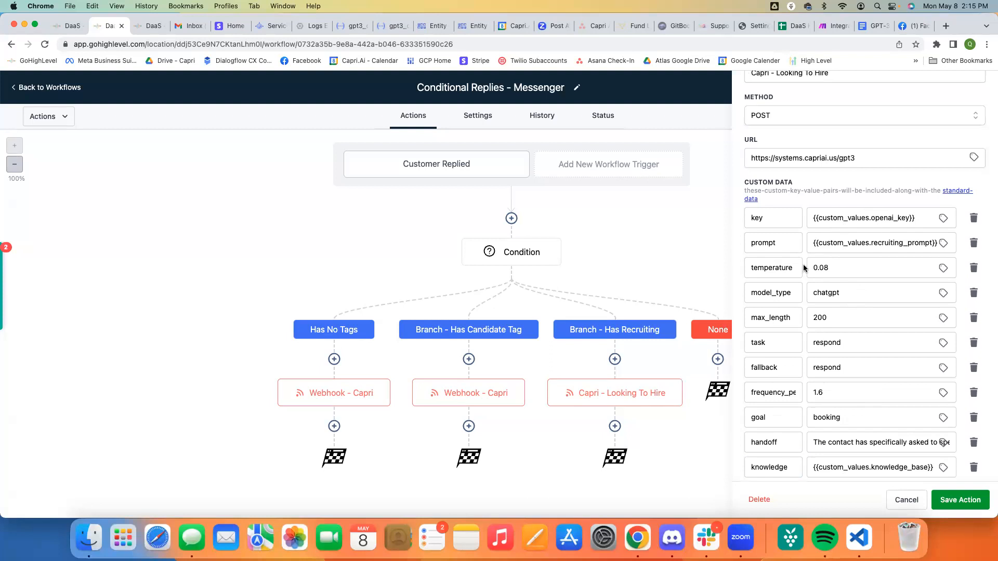
mouse_move(853, 333)
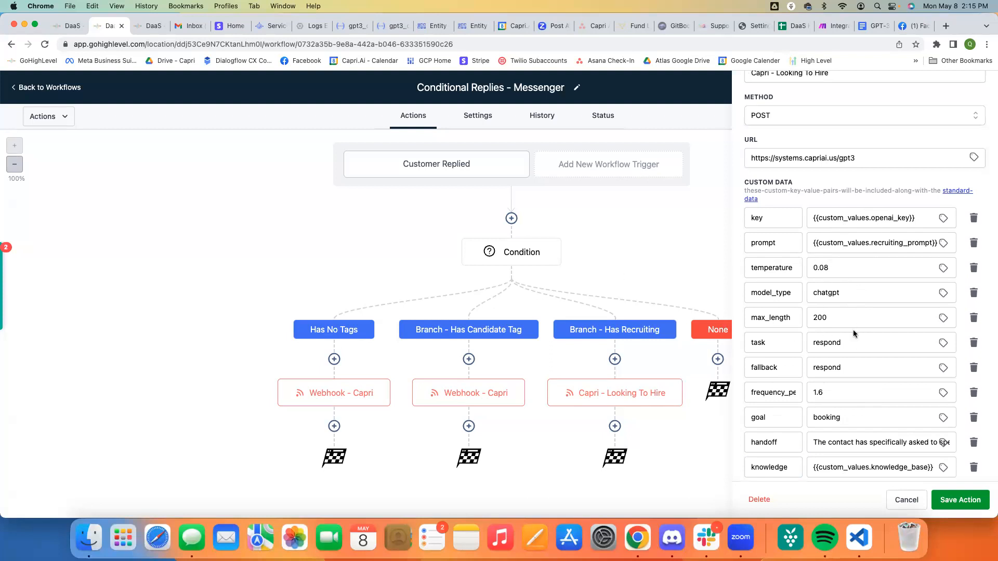
mouse_move(841, 234)
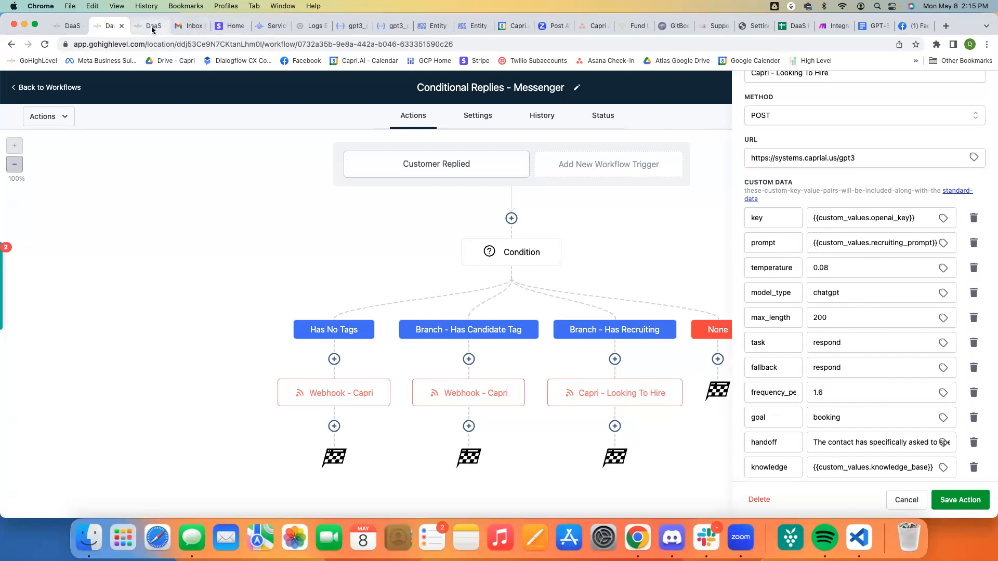
click(151, 25)
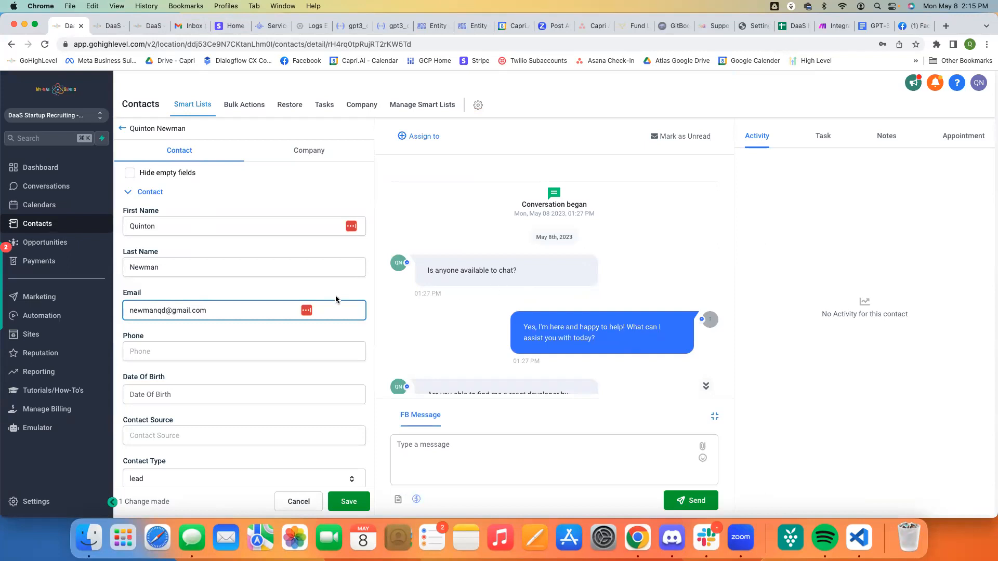
mouse_move(426, 272)
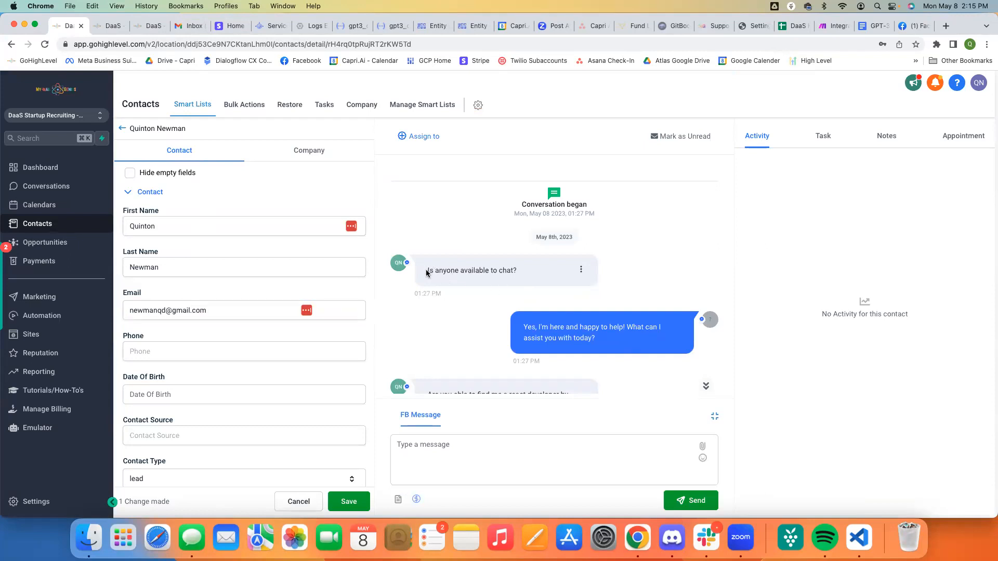
scroll(up, 3)
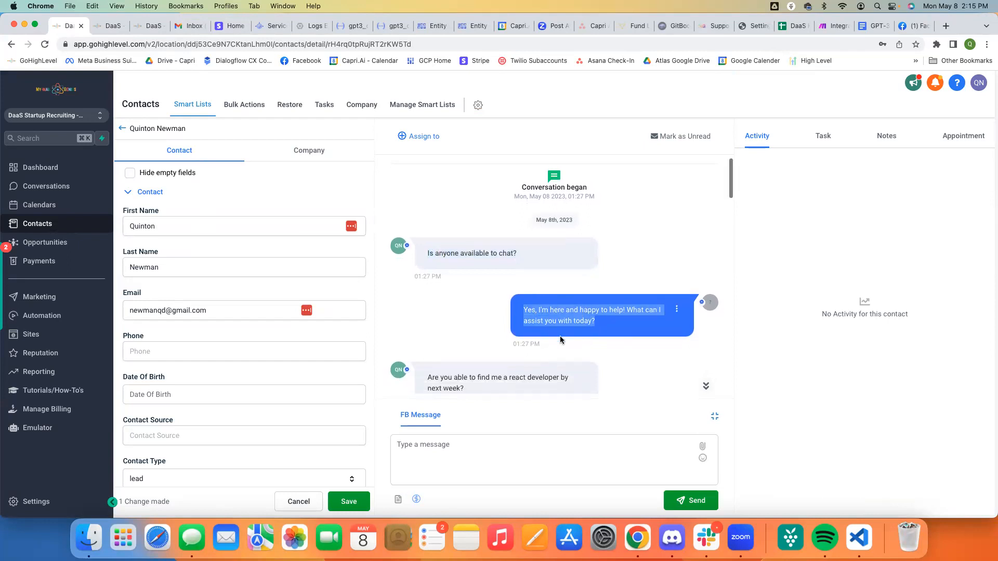
scroll(down, 3)
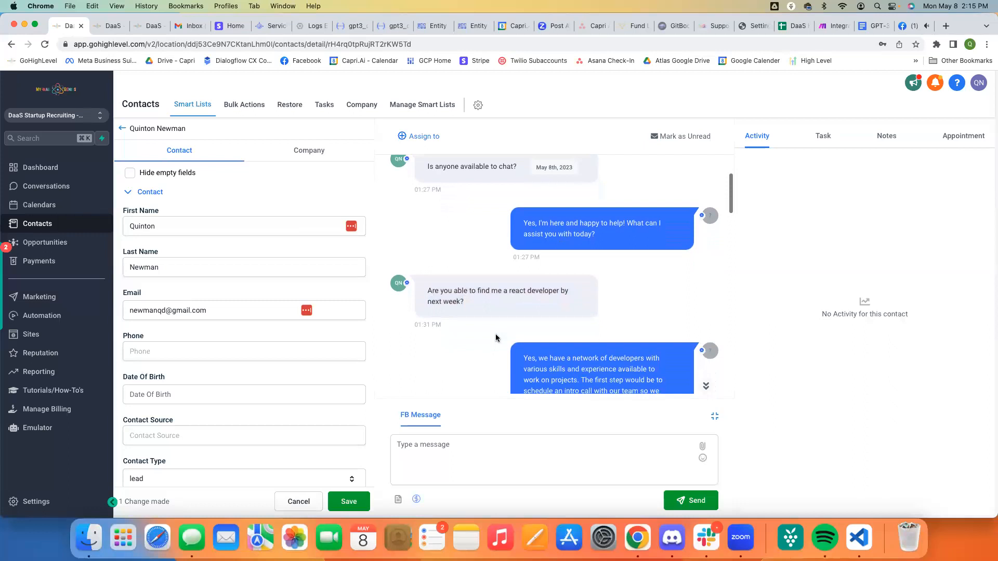
scroll(down, 3)
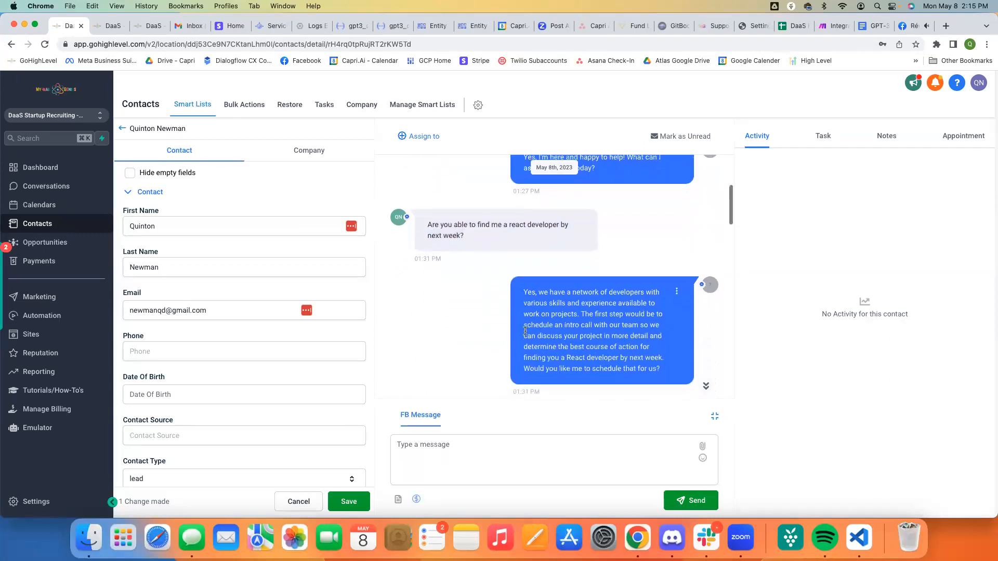
scroll(down, 3)
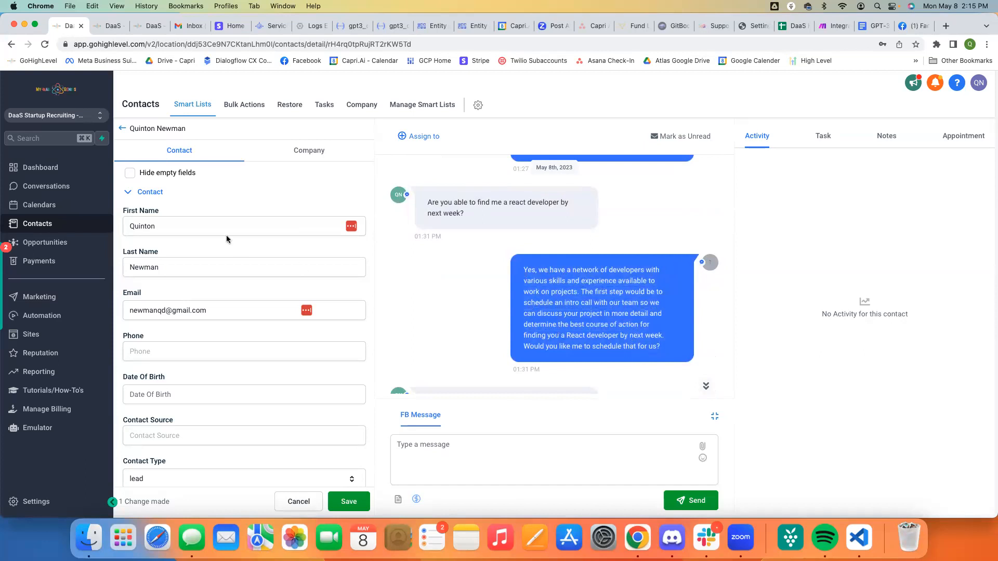
scroll(down, 3)
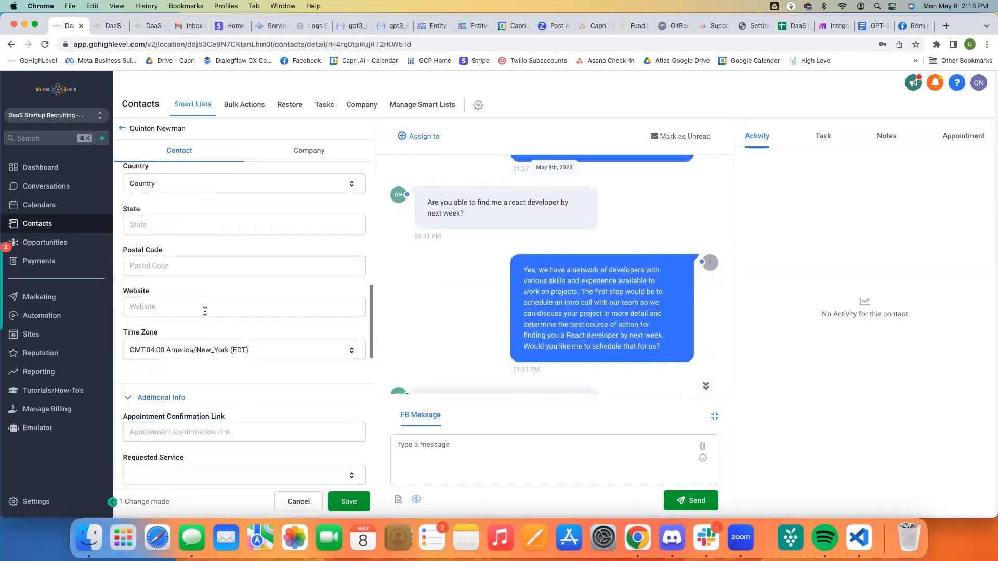
scroll(down, 3)
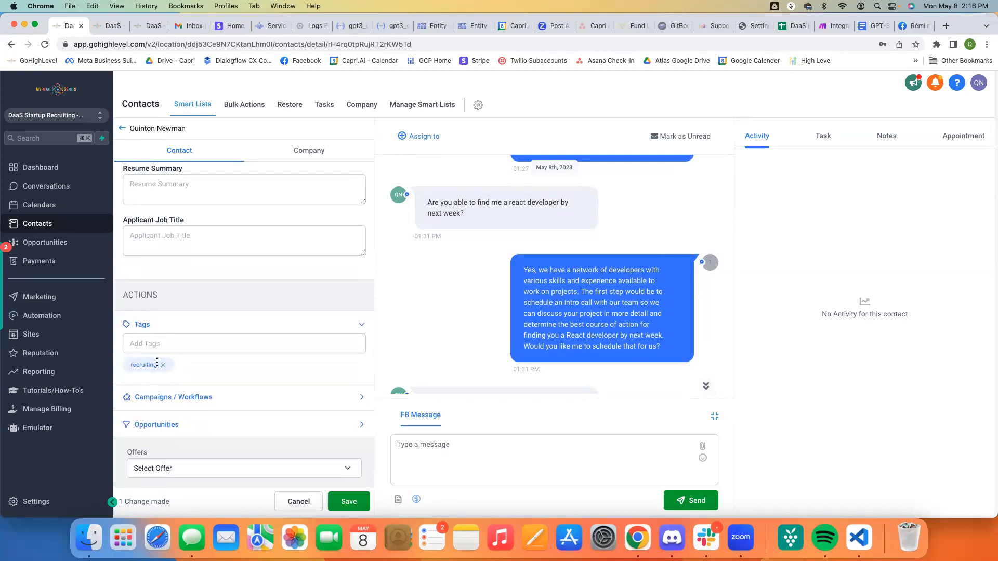
scroll(down, 3)
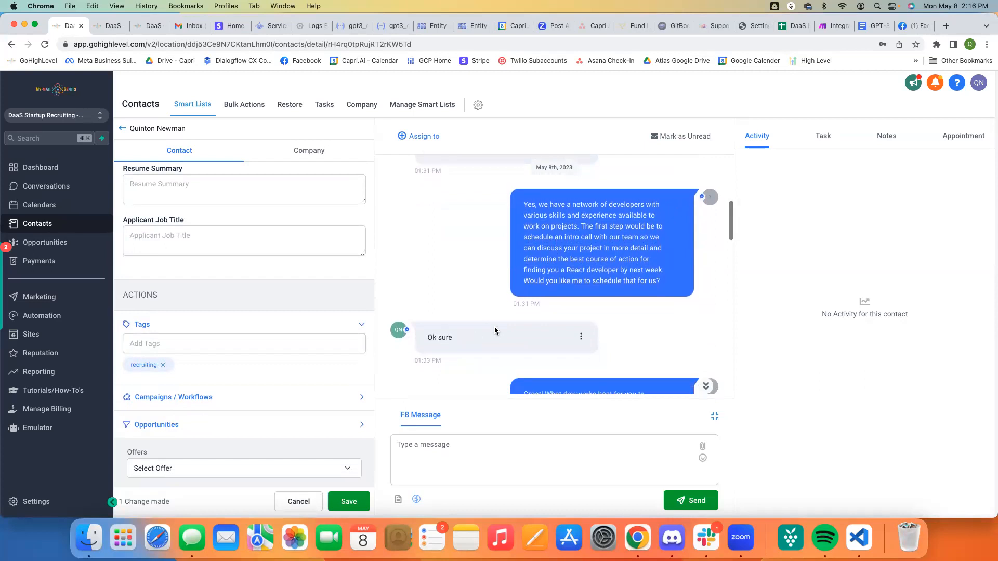
scroll(down, 3)
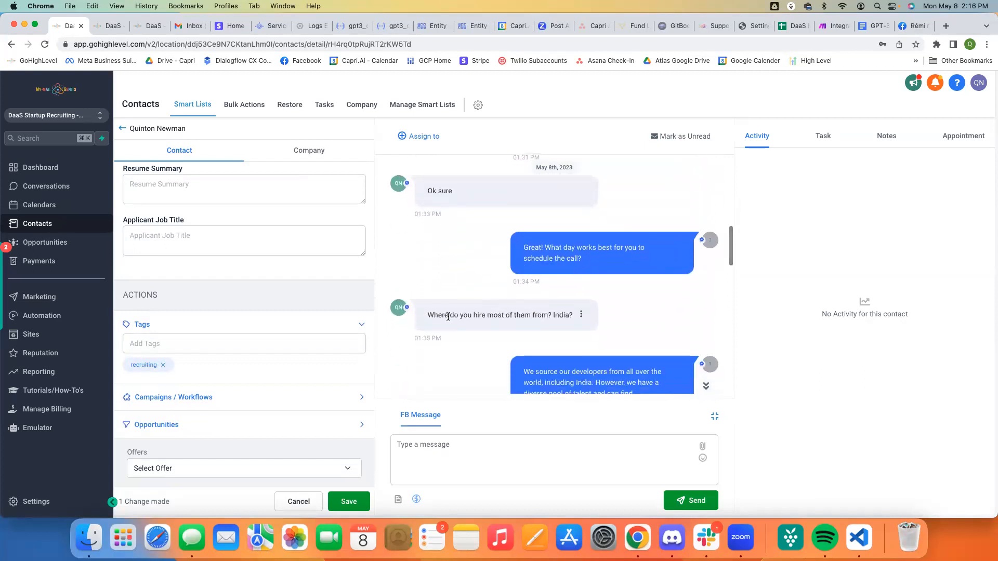
scroll(down, 3)
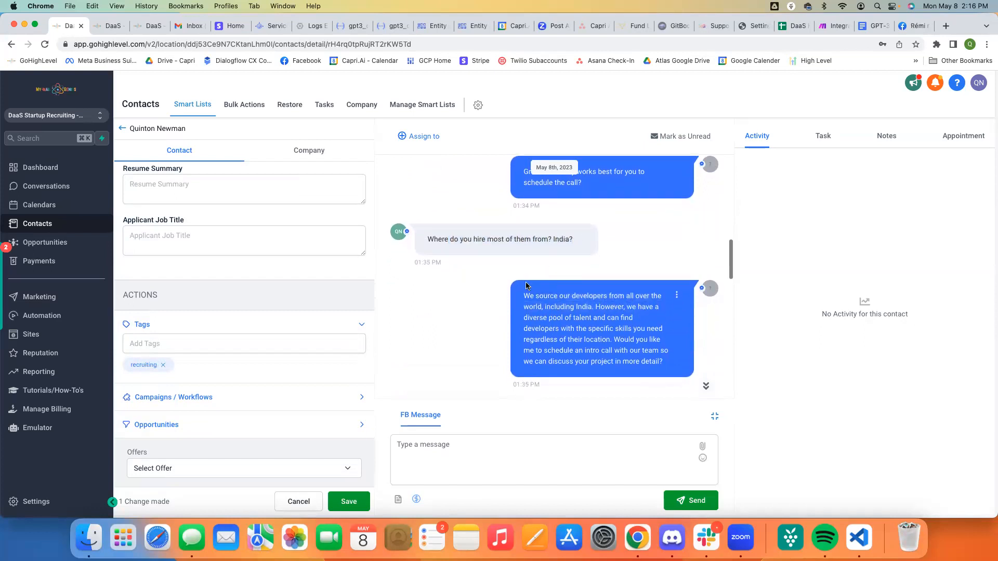
scroll(down, 3)
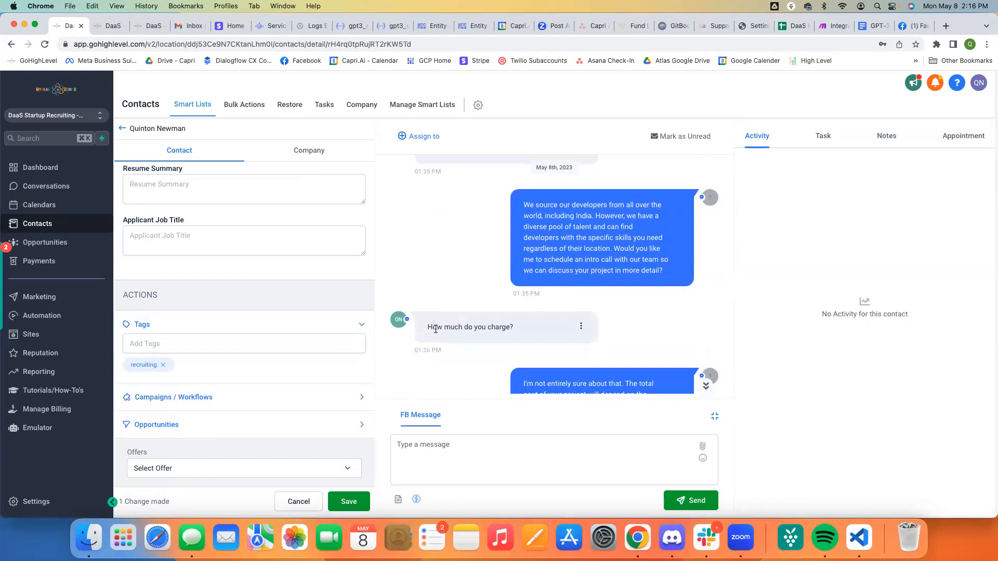
scroll(down, 3)
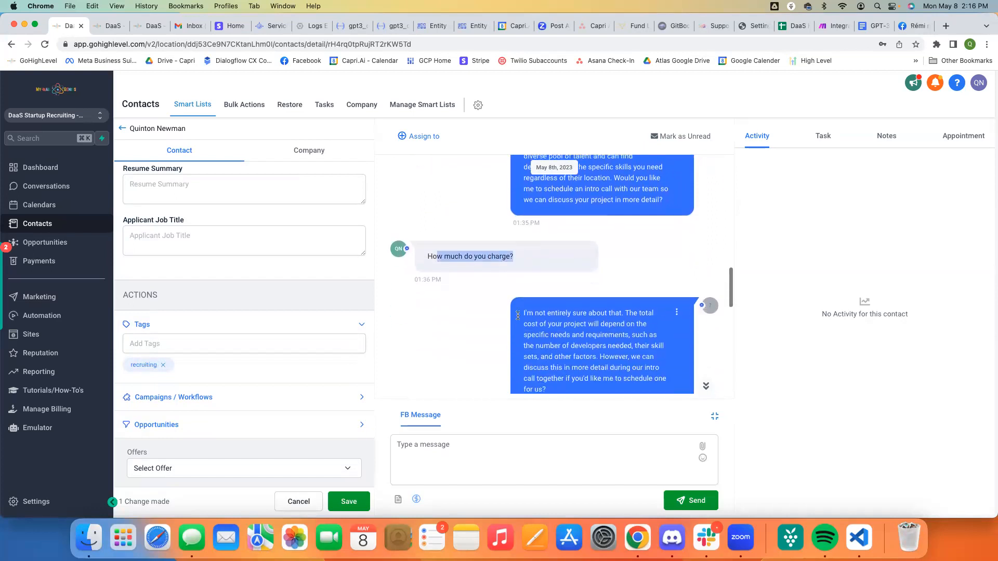
scroll(up, 3)
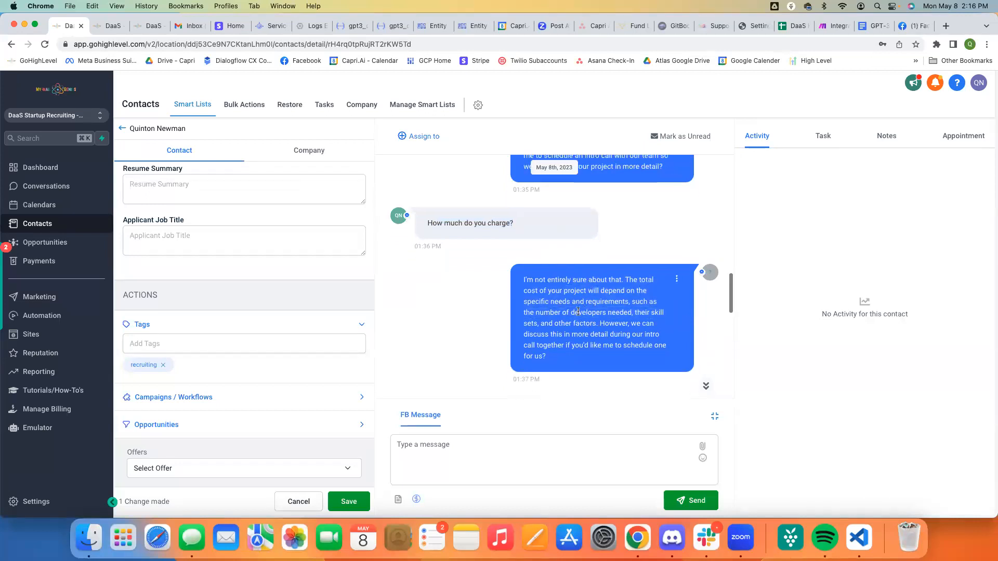
scroll(down, 3)
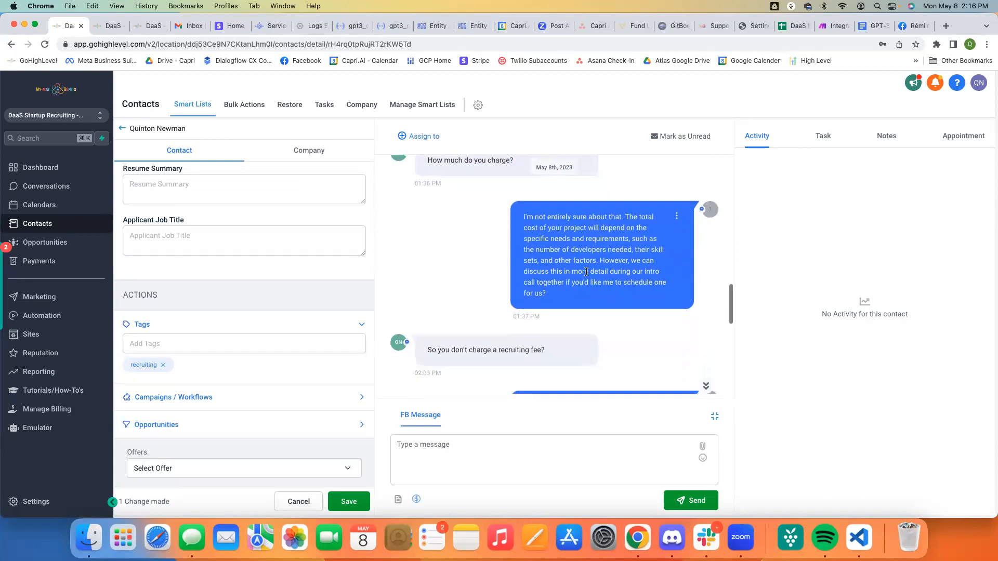
scroll(down, 3)
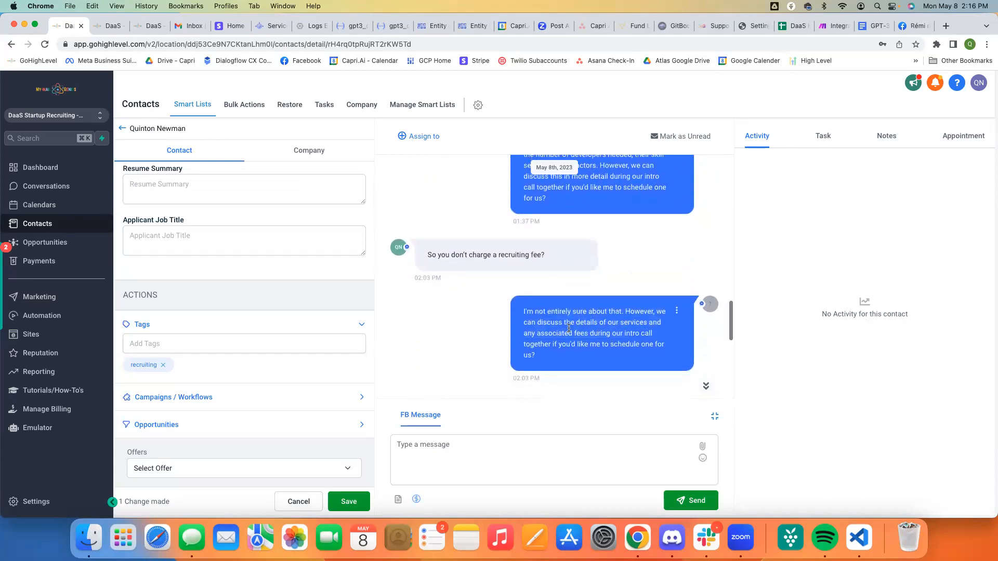
scroll(down, 3)
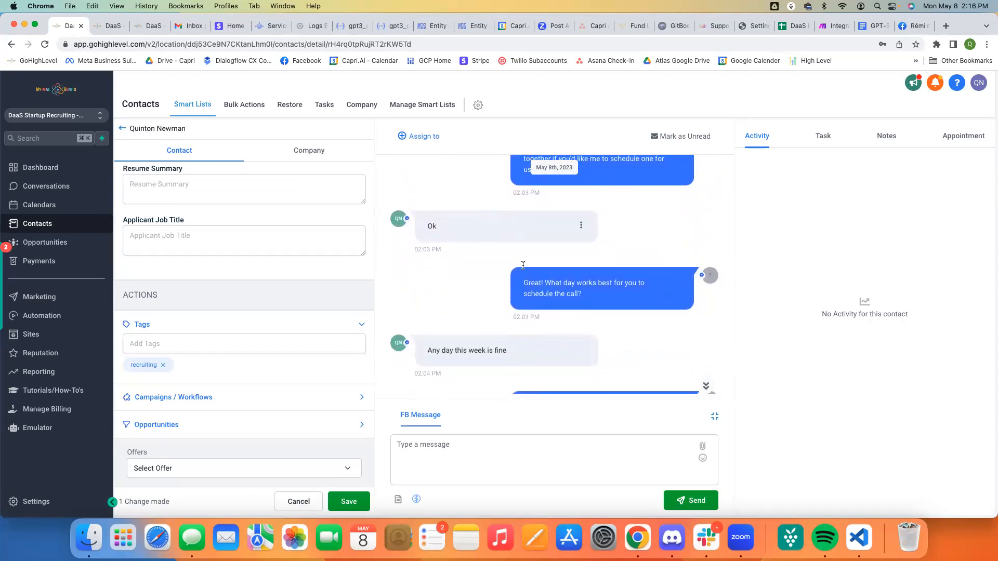
scroll(down, 3)
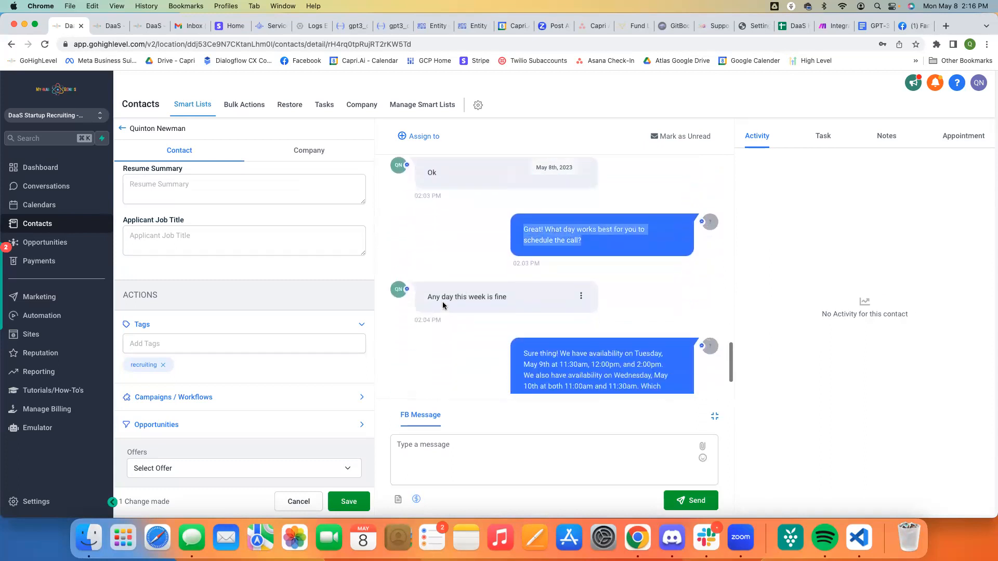
scroll(down, 3)
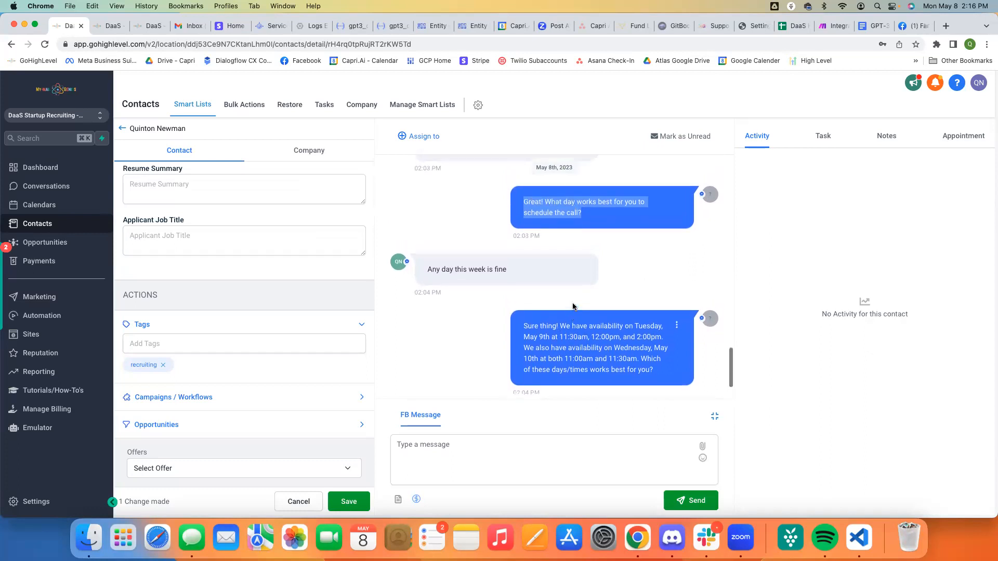
scroll(up, 3)
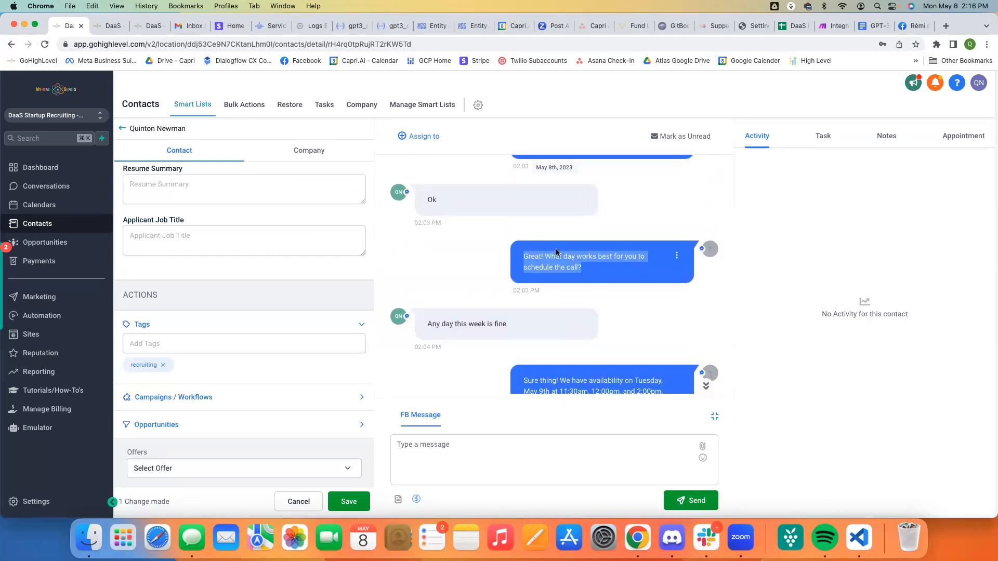
mouse_move(622, 205)
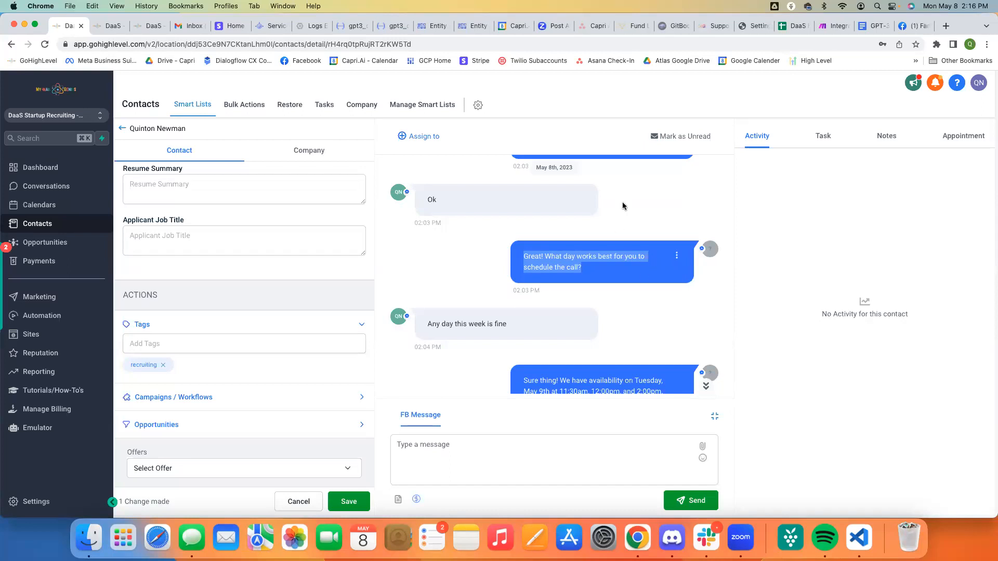
scroll(up, 3)
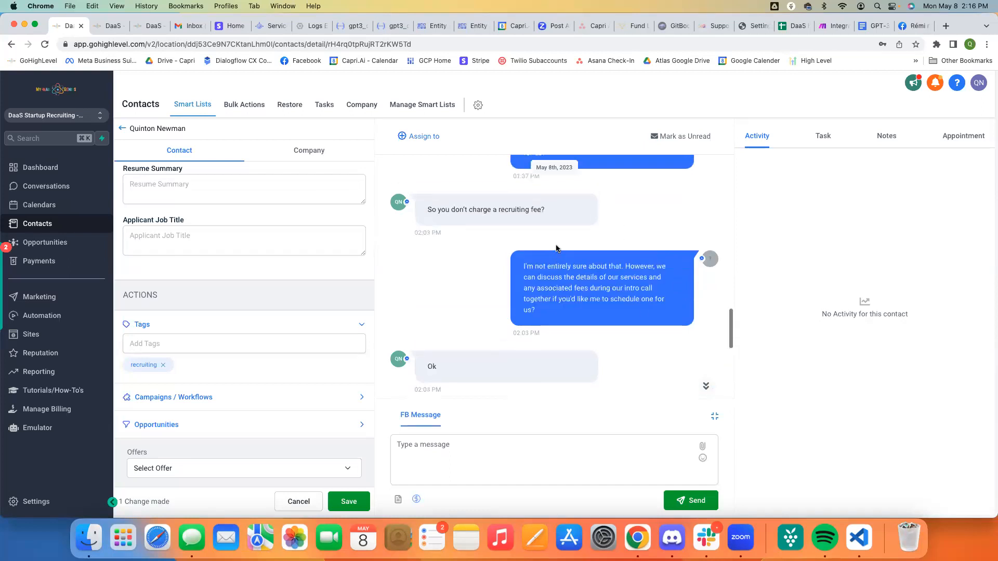
scroll(up, 3)
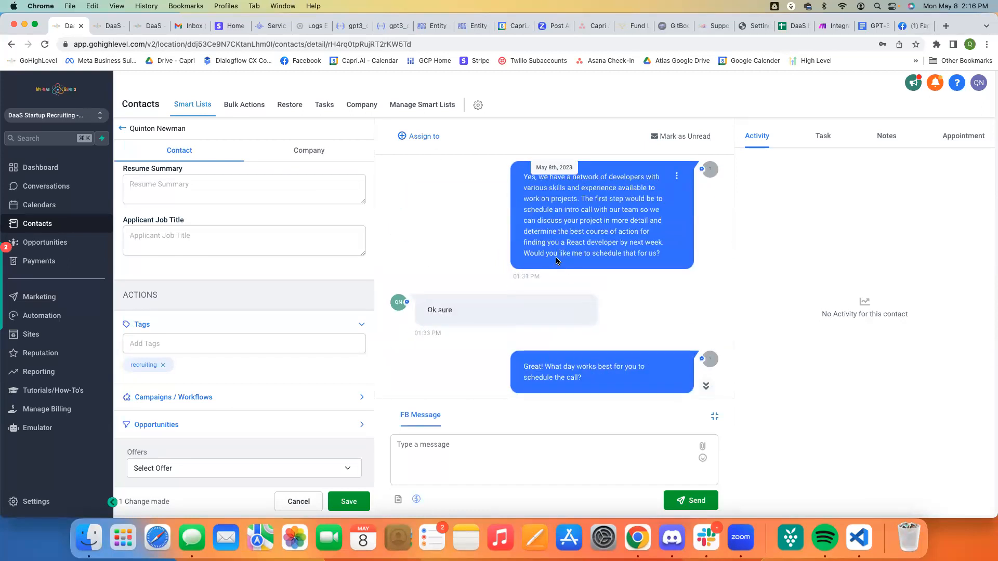
scroll(up, 3)
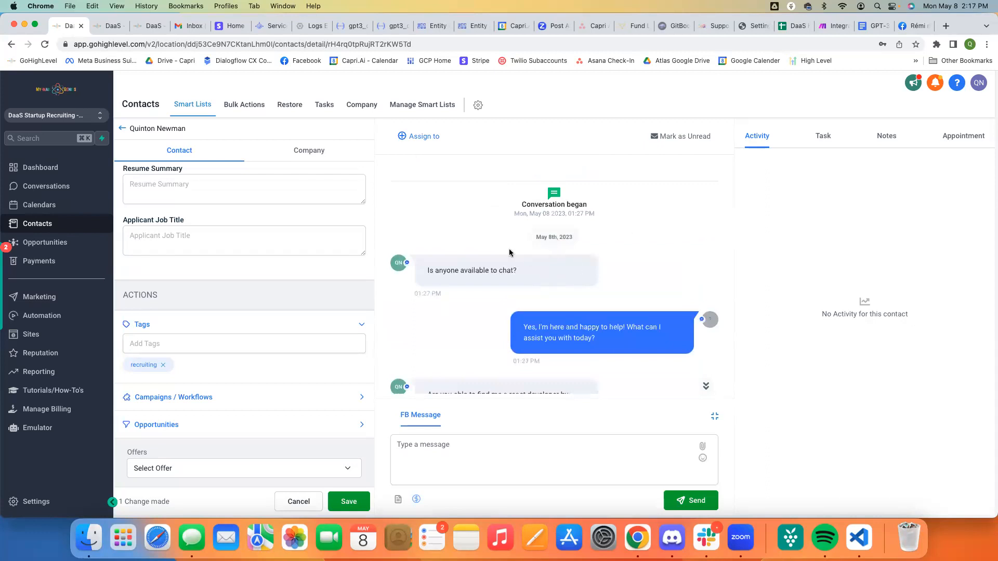
mouse_move(649, 228)
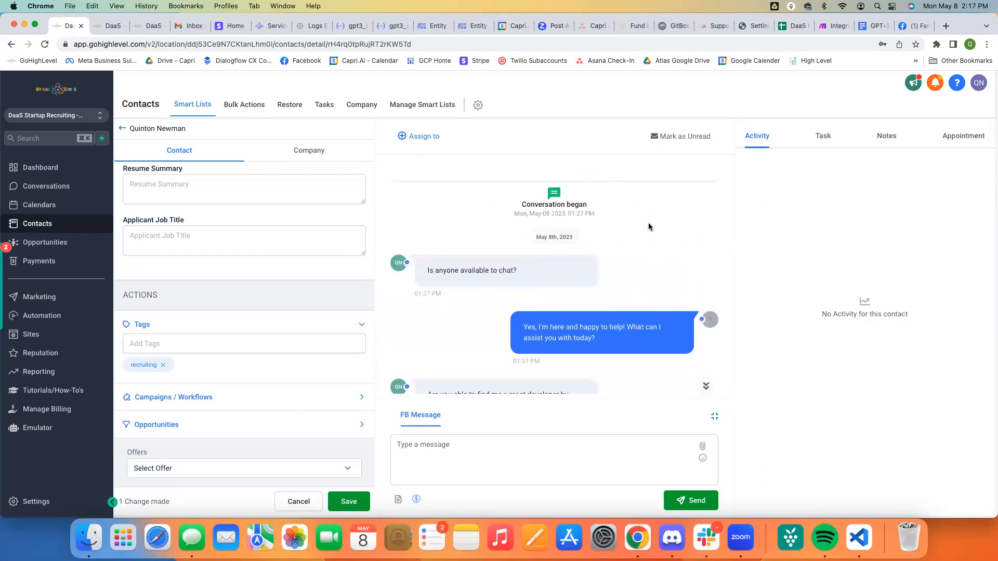
mouse_move(639, 239)
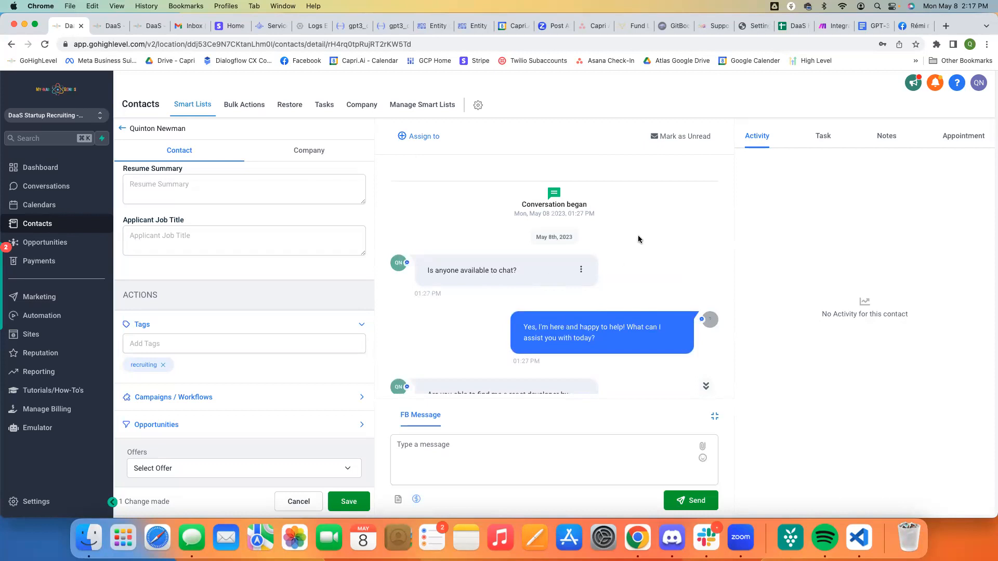
mouse_move(643, 304)
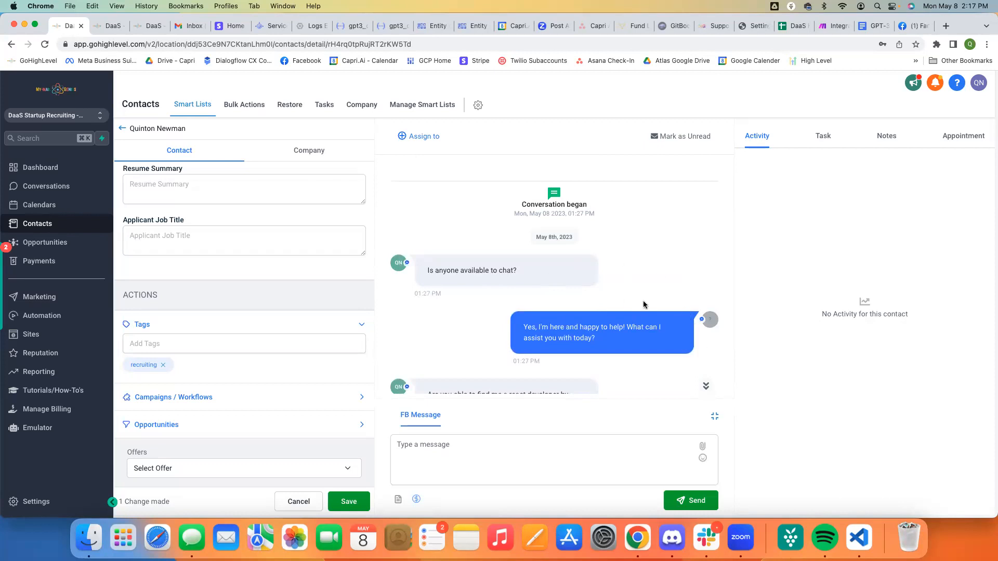
mouse_move(575, 166)
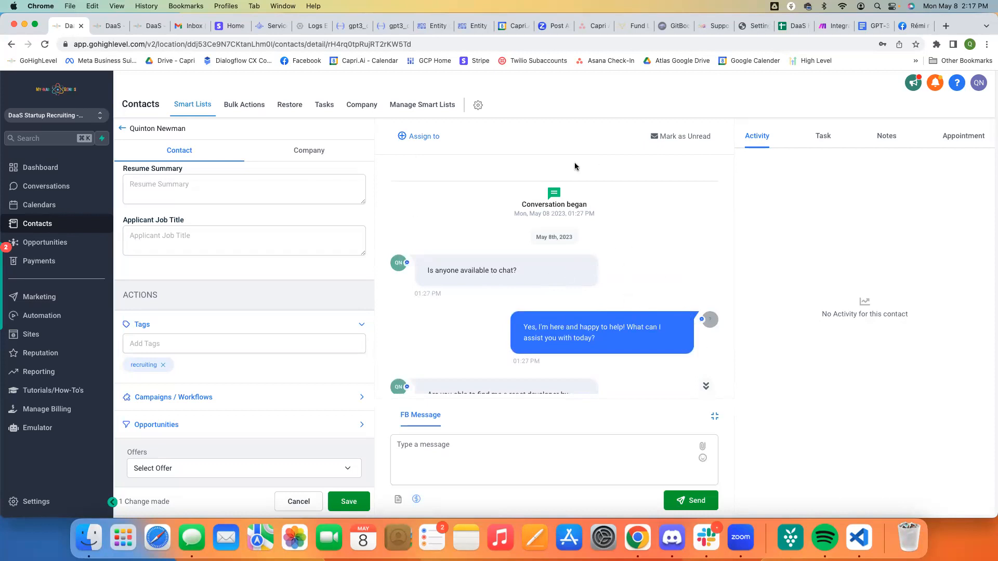
mouse_move(614, 127)
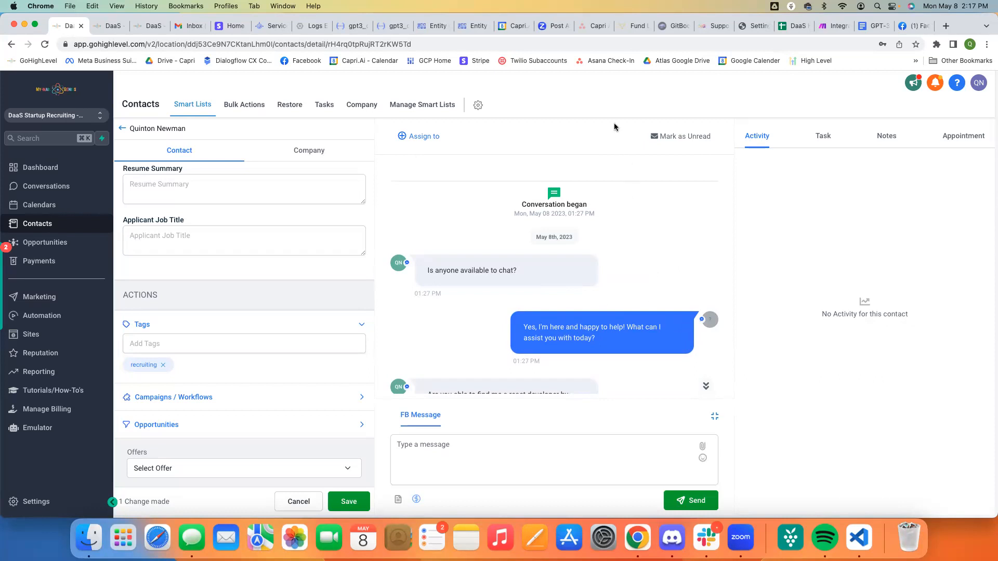